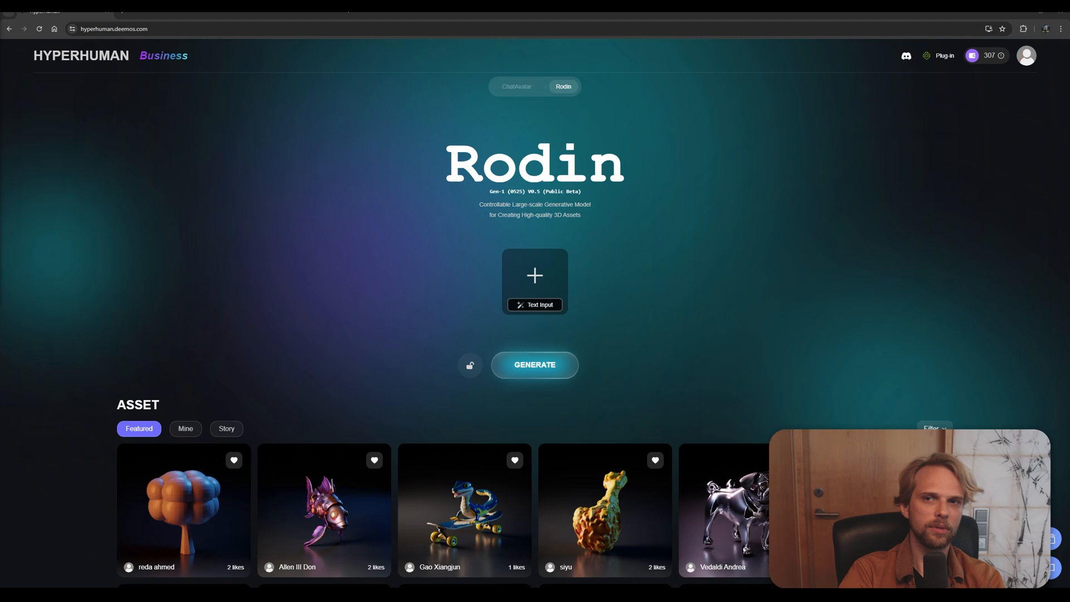
- Start an image upload and cancel it in favour of a text prompt
scroll("down", 3)
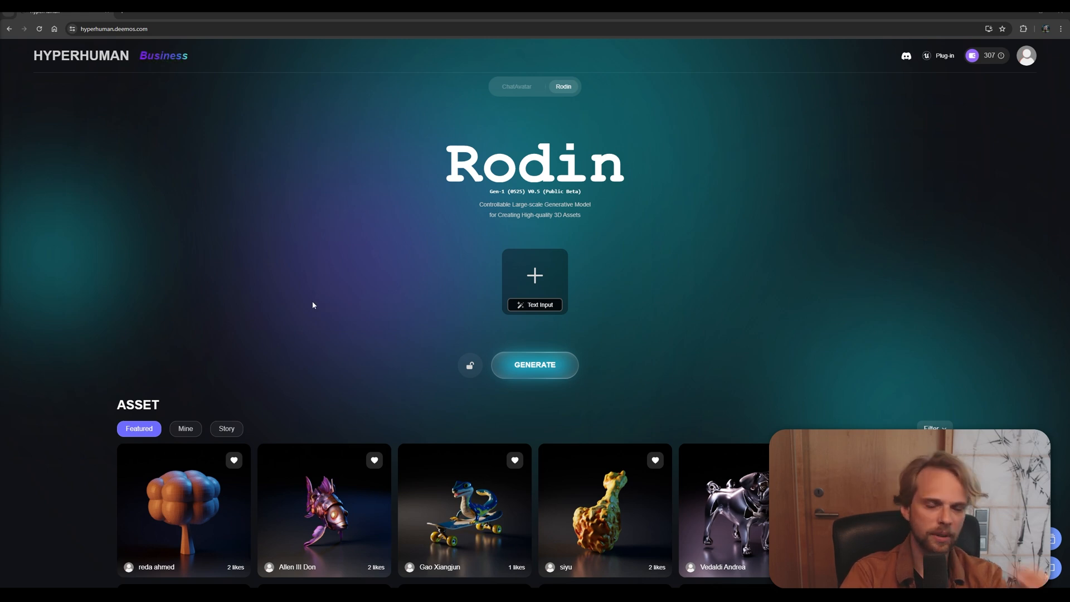
mouse_move(337, 273)
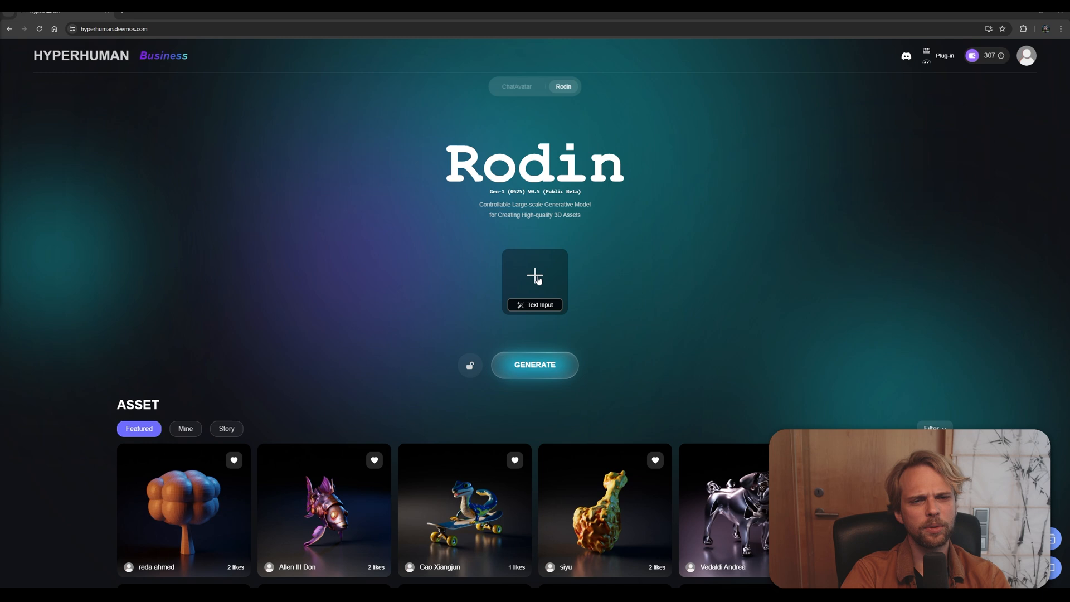
left_click(534, 276)
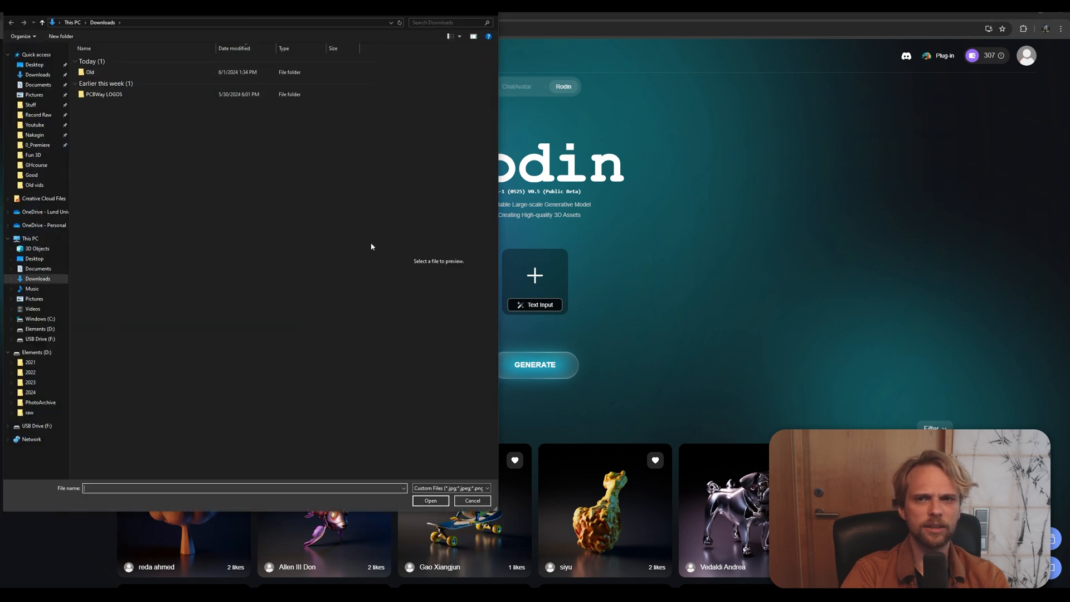
mouse_move(450, 475)
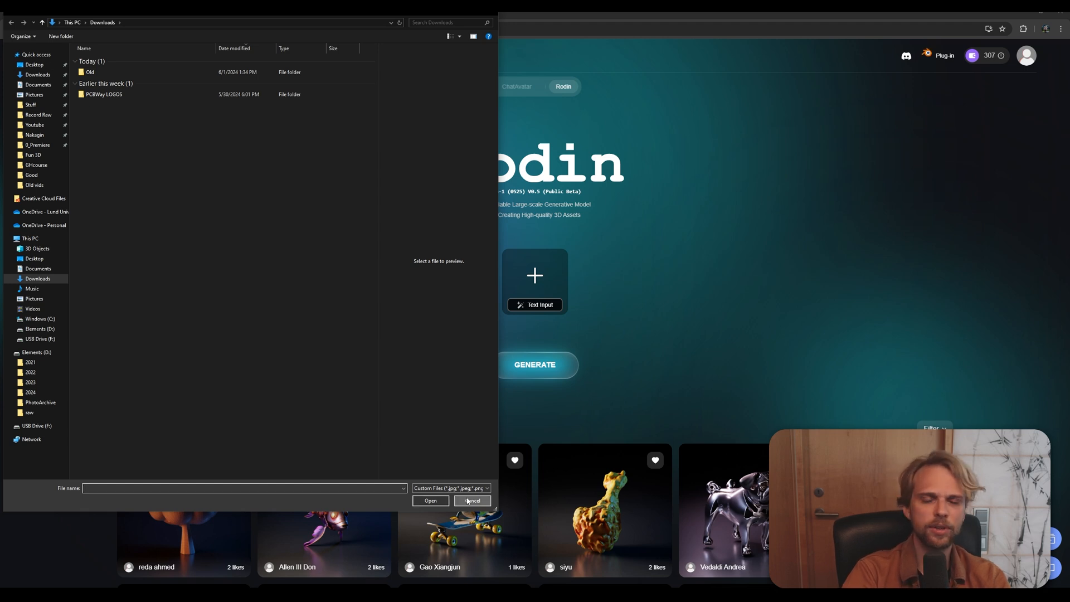
left_click(471, 500)
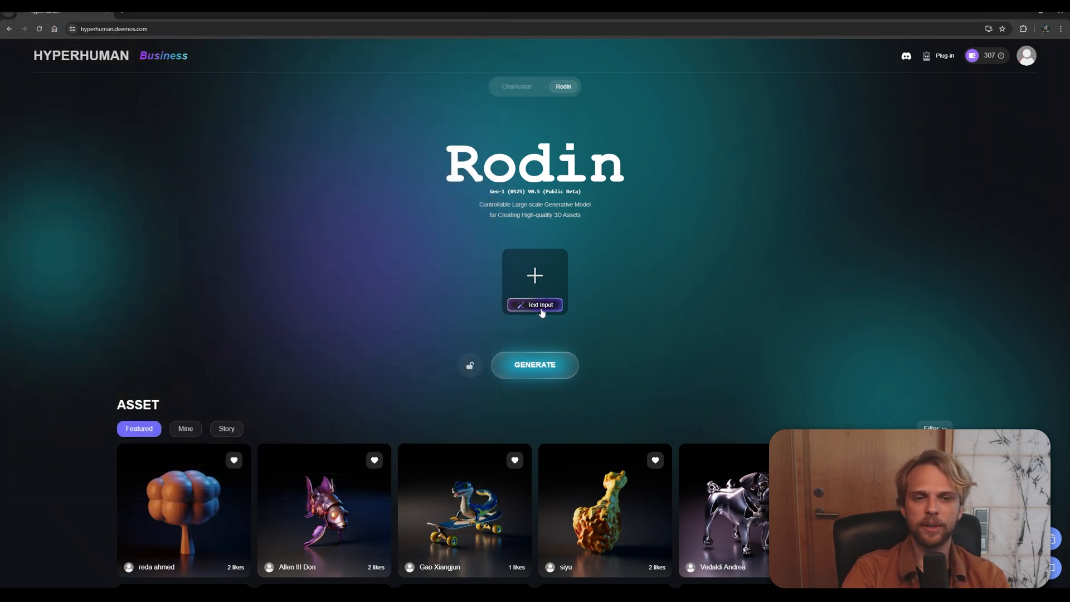
- Submit the text prompt 'modern chair that is made out of mushrooms' to generate a preview image
left_click(534, 305)
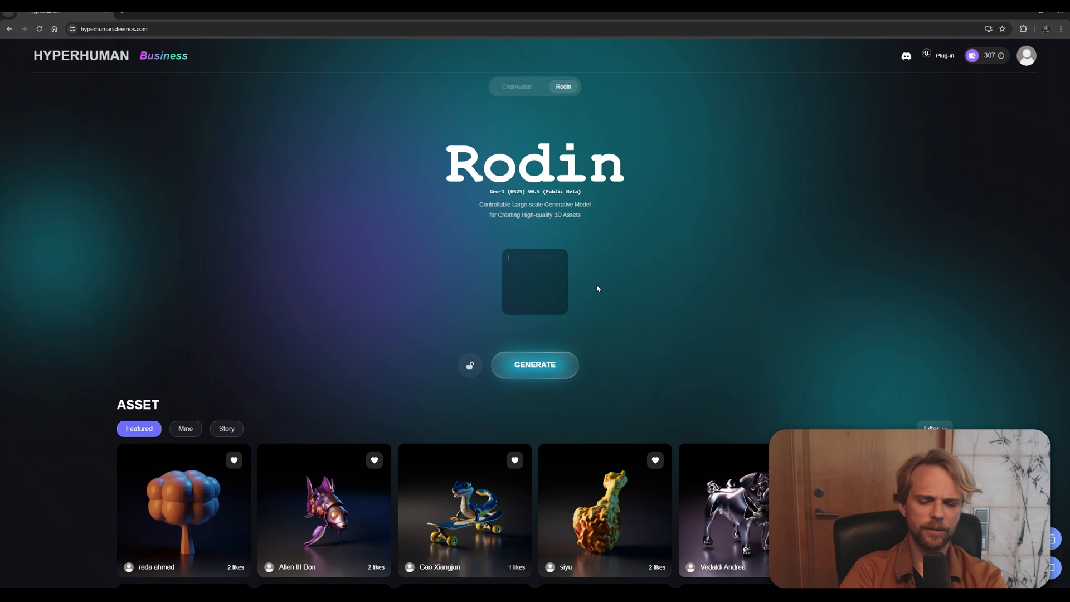
type("modern chair")
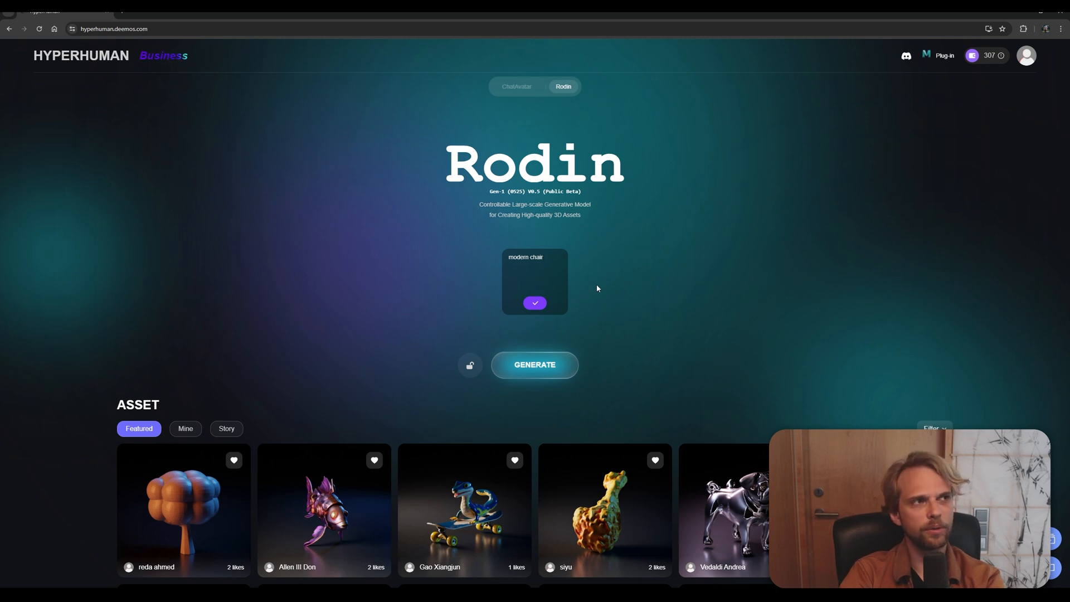
type("that is made out of mushrooms")
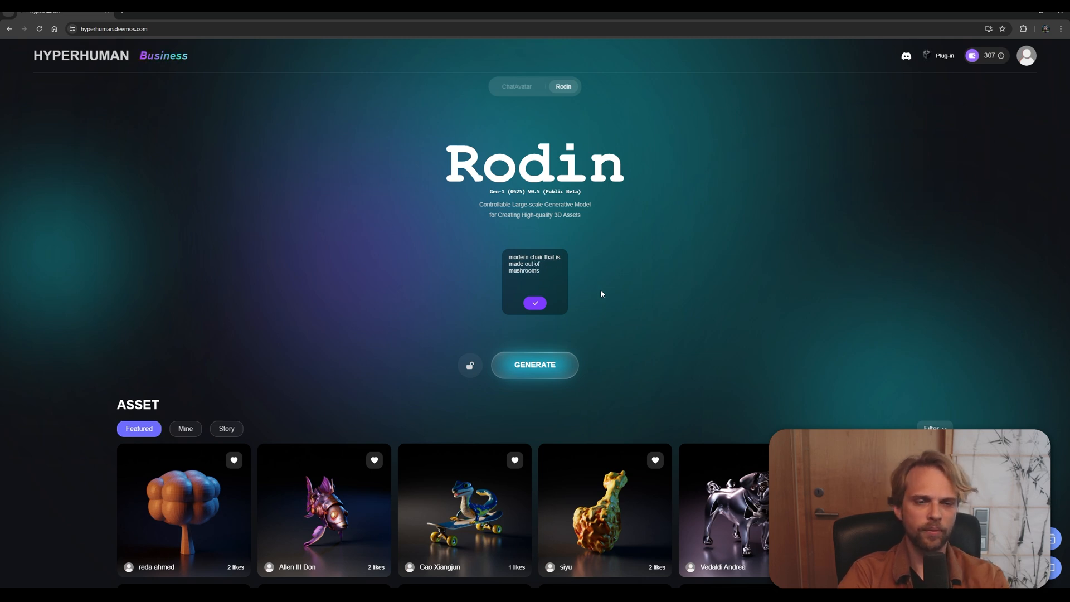
left_click(533, 302)
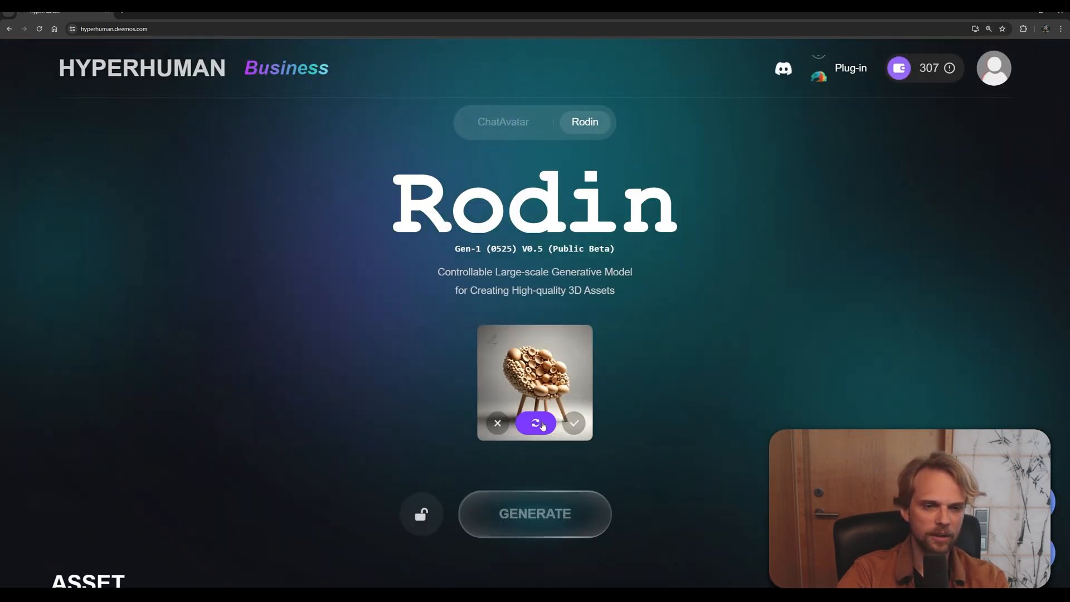
- Regenerate the mushroom-chair preview a few times and accept one version as the input image
left_click(535, 424)
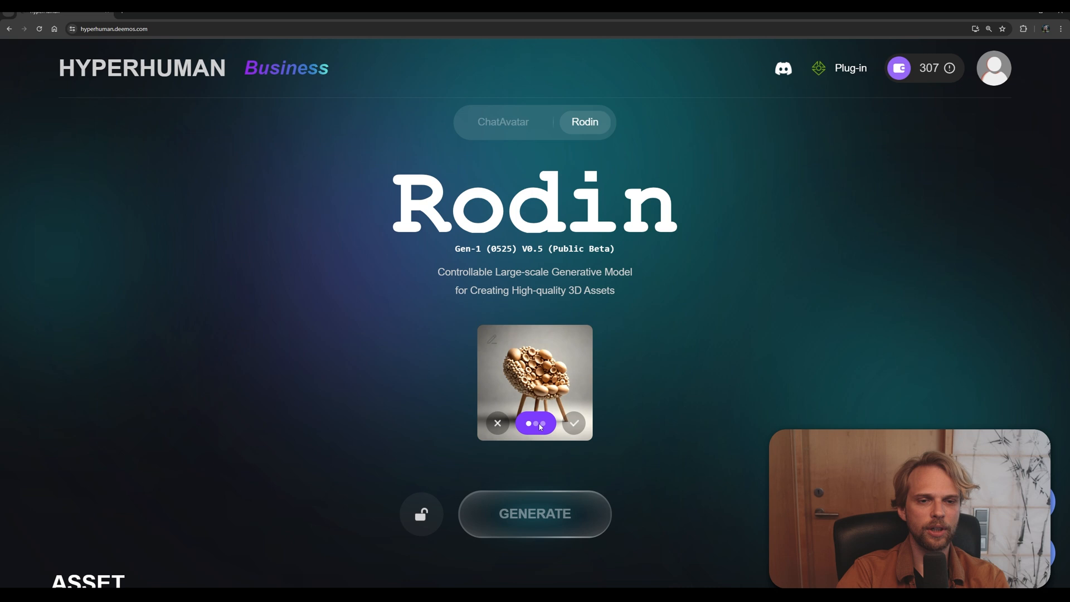
left_click(534, 423)
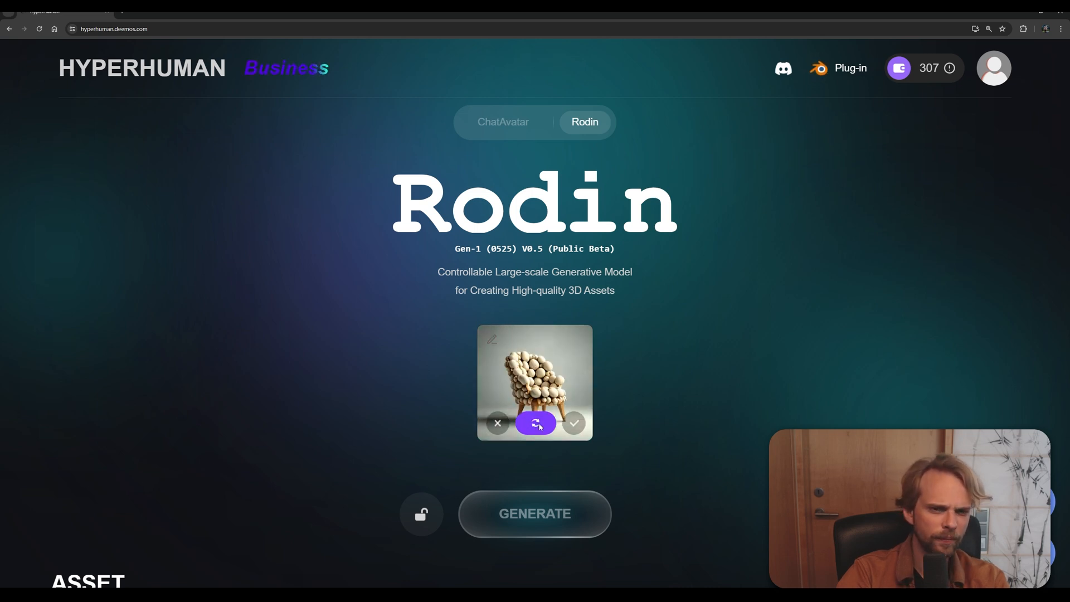
left_click(535, 424)
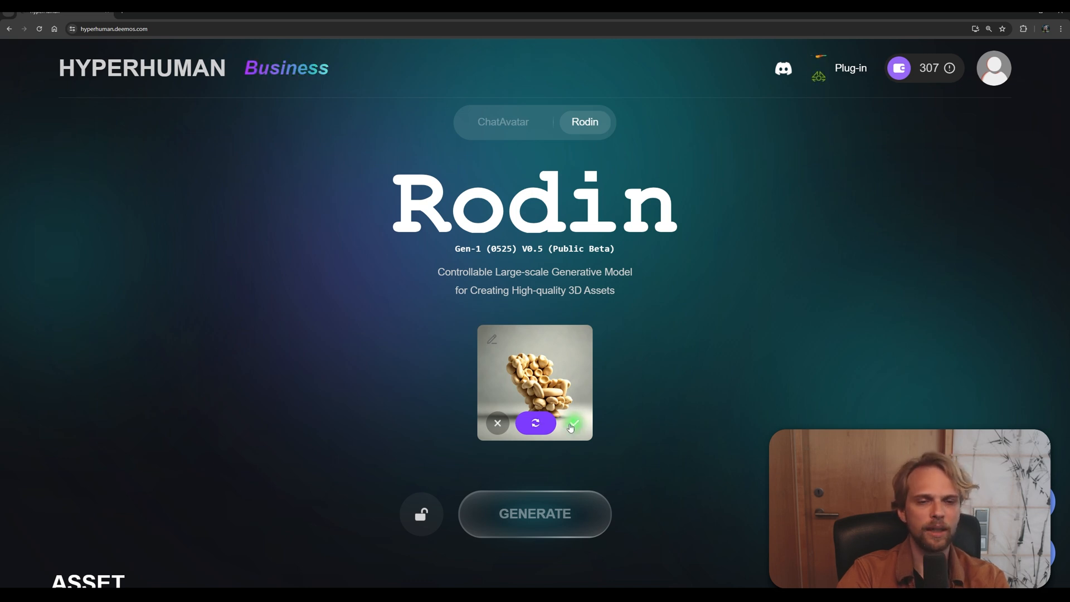
left_click(571, 424)
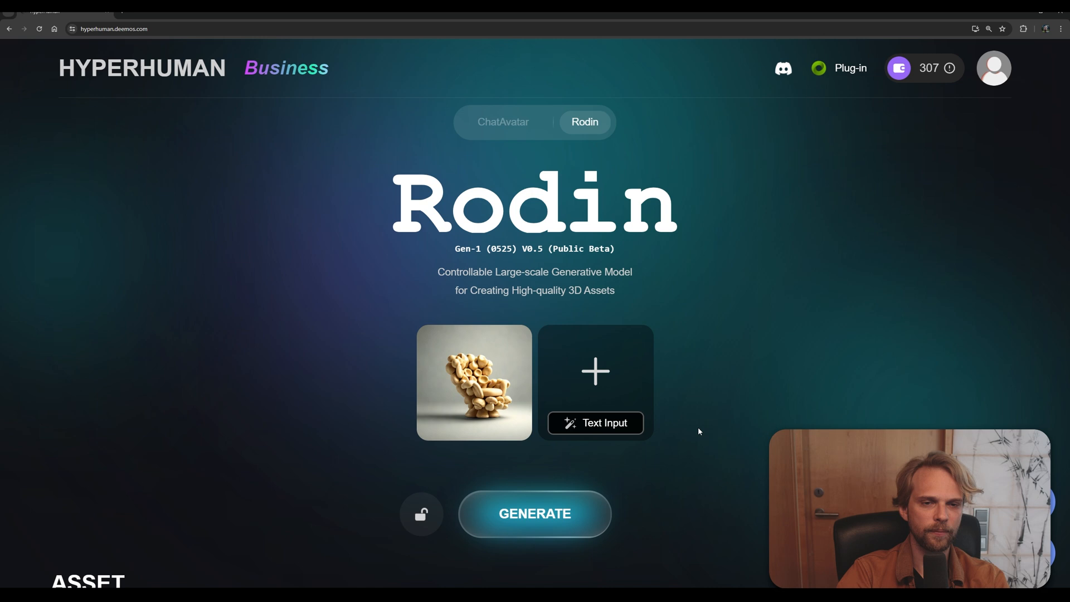
key("ctrl+plus")
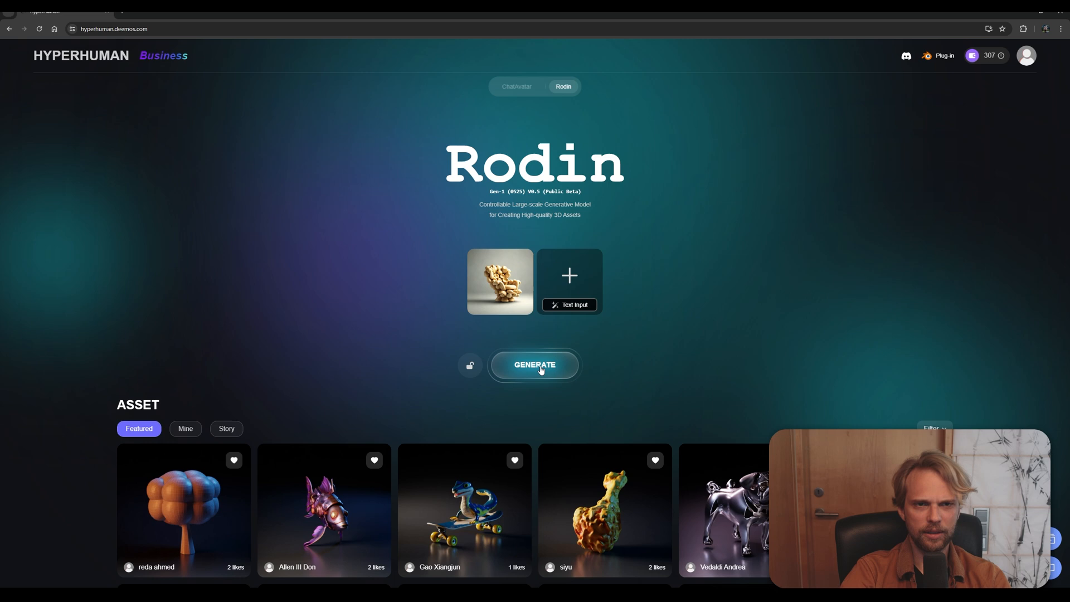
- Generate a grey 3D mushroom chair model from the accepted image
left_click(534, 364)
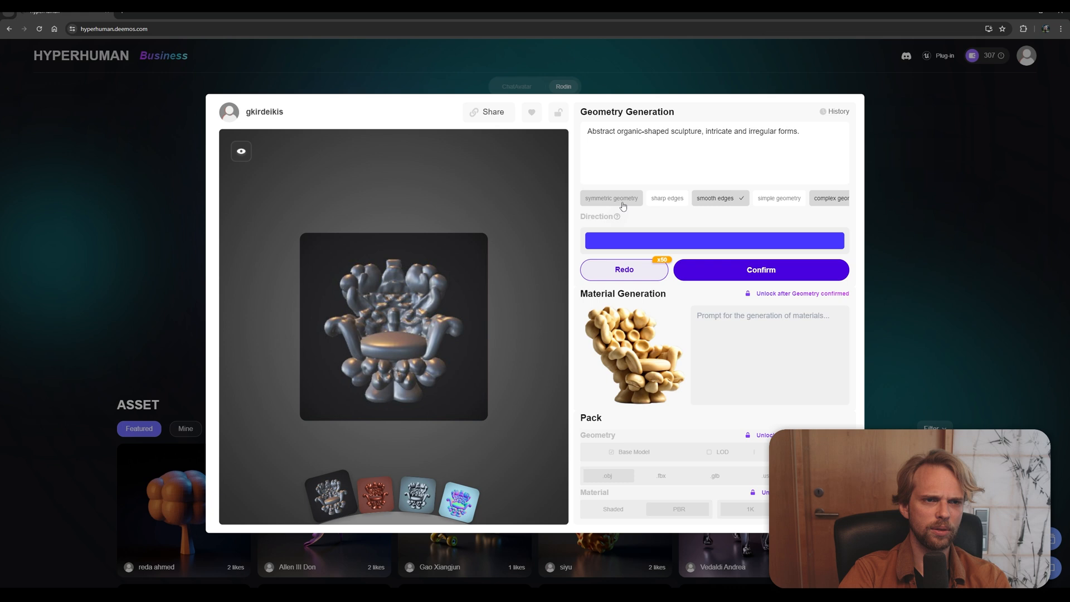
mouse_move(623, 205)
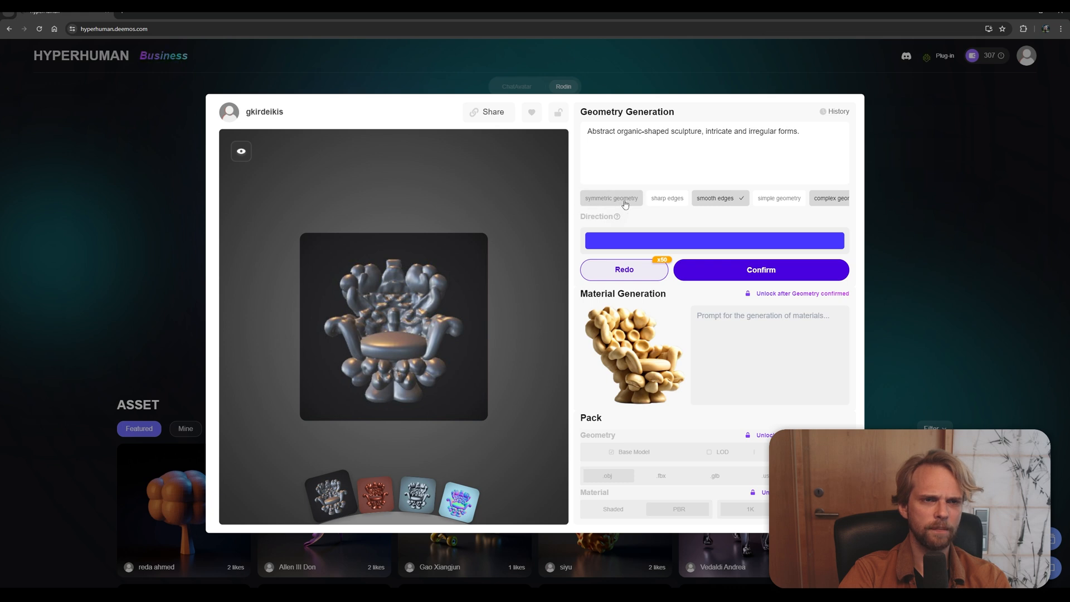
mouse_move(608, 203)
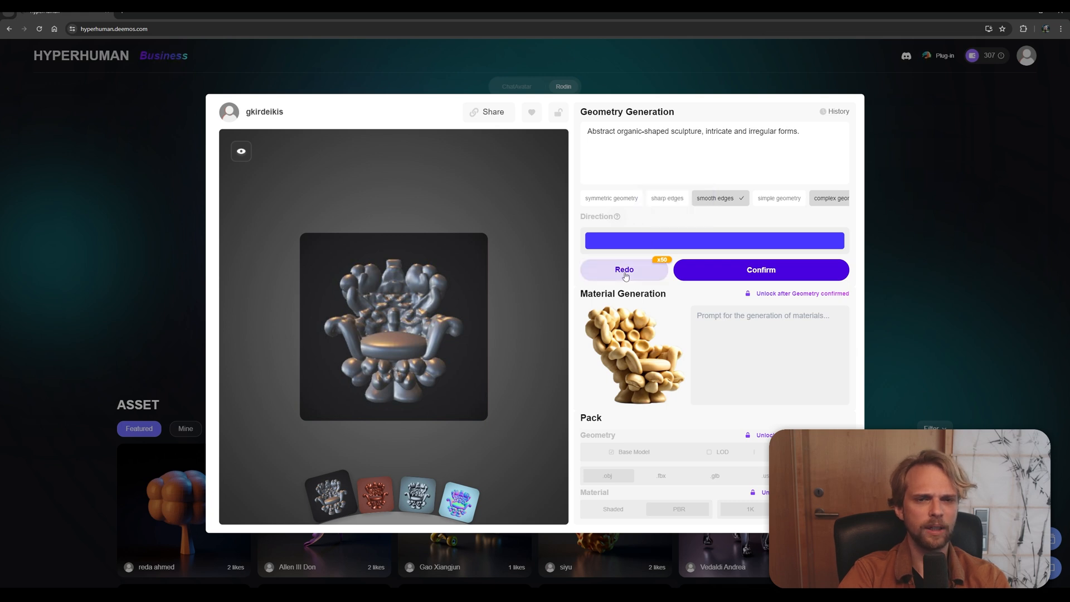
- Redo the chair geometry with the asymmetric mushroom-chair prompt
left_click(623, 270)
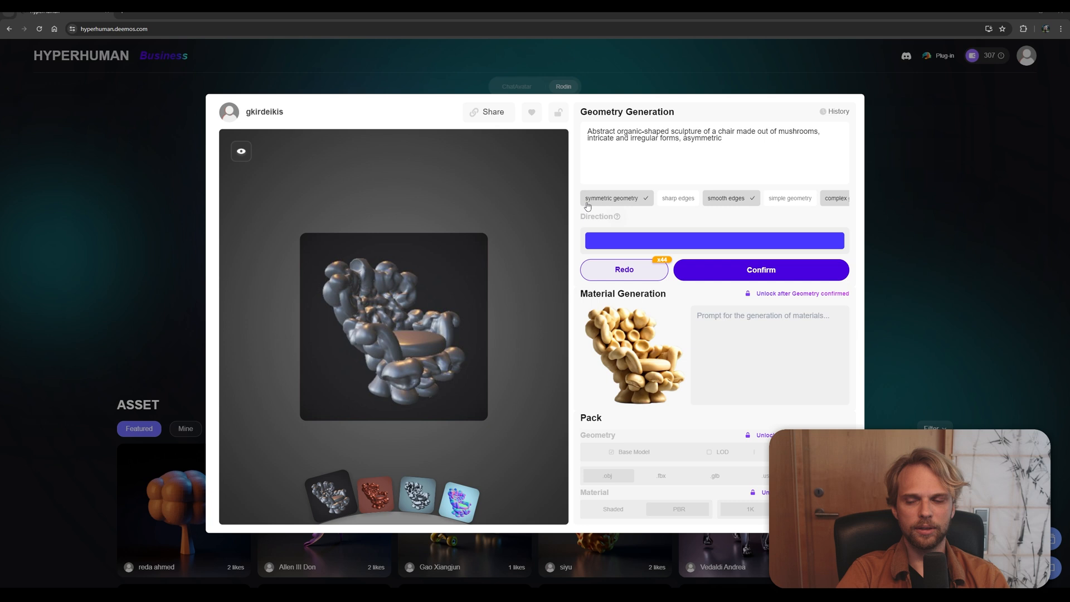
mouse_move(386, 370)
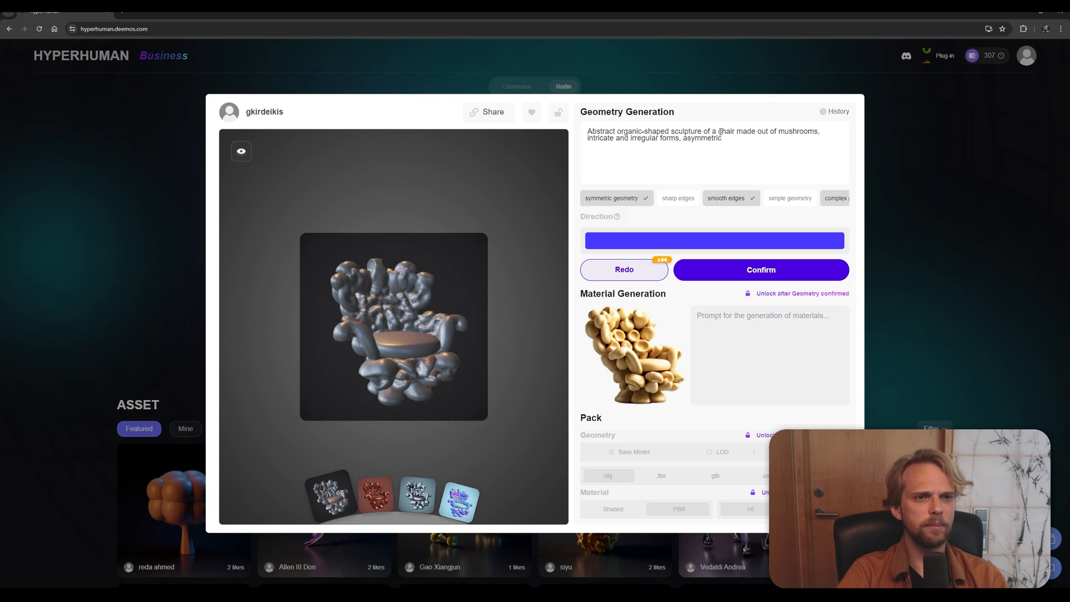
double_click(767, 130)
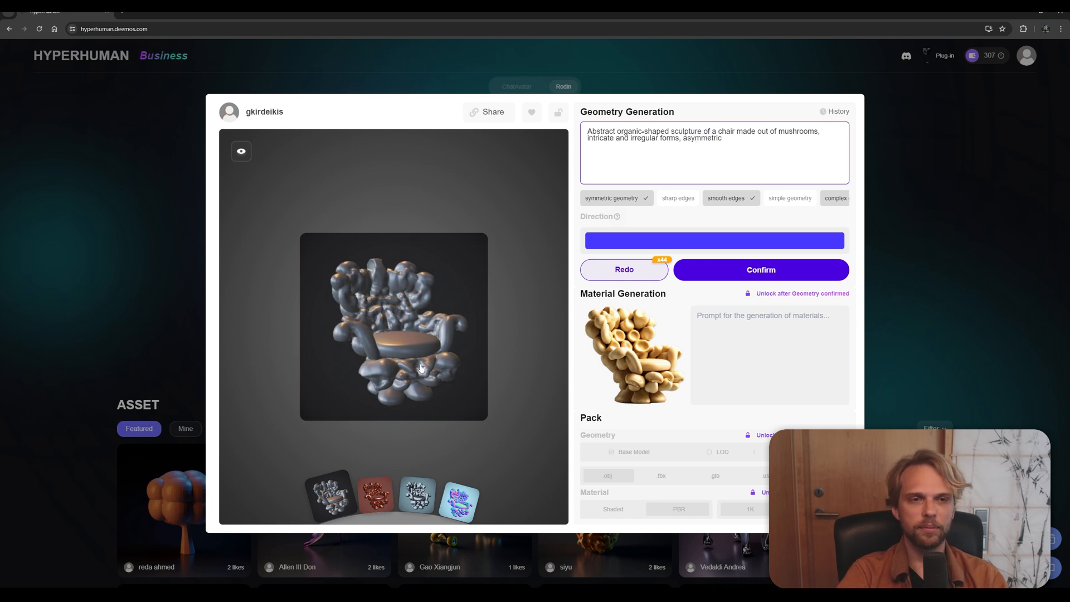
mouse_move(612, 227)
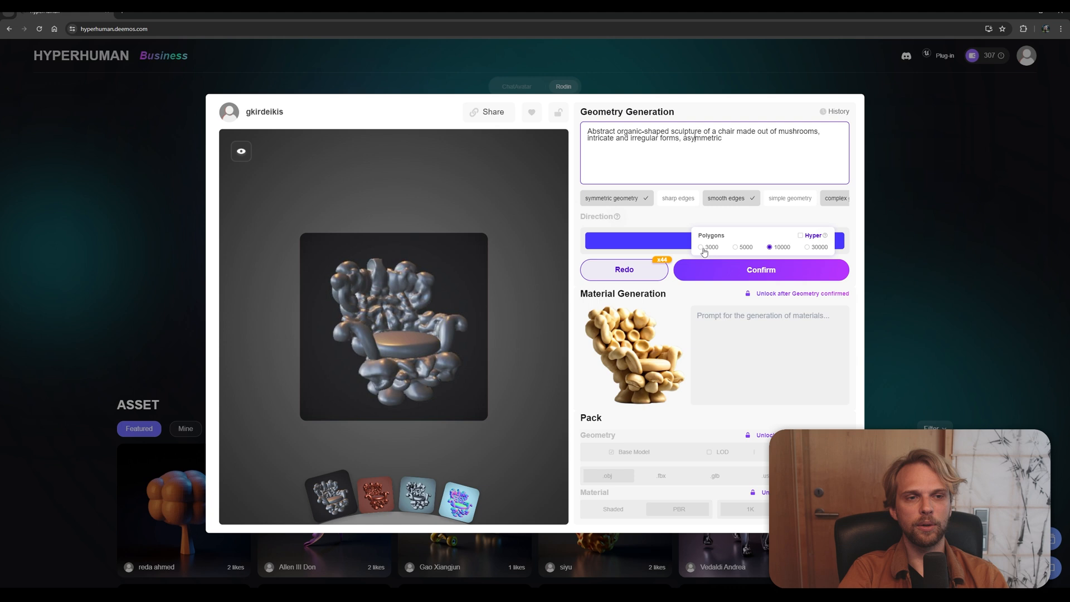
- Set the polygon count to 30000 and confirm the chair geometry for 1 credit
left_click(700, 247)
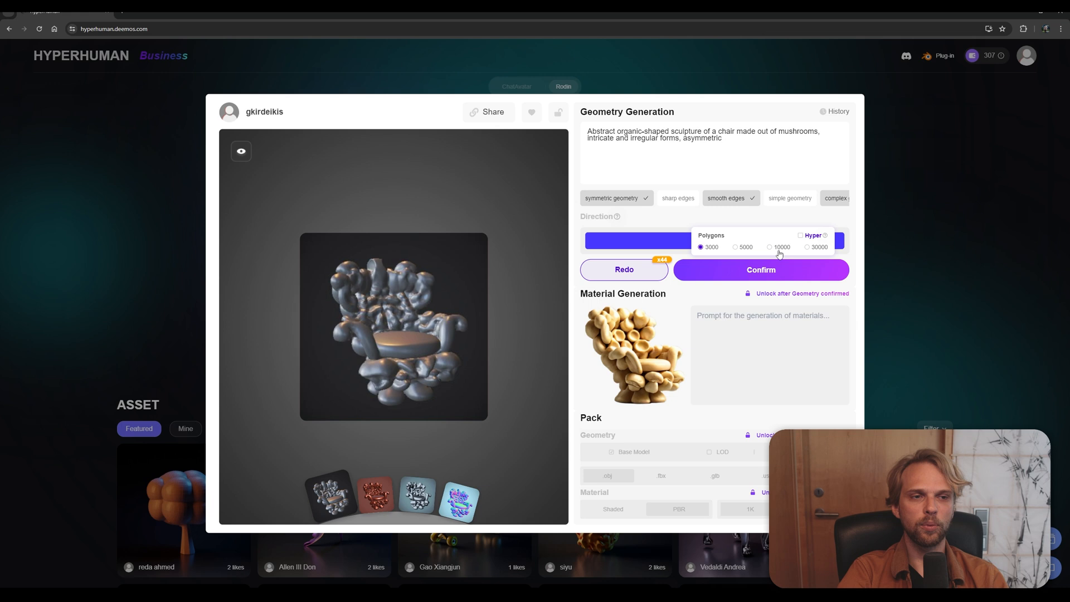
left_click(807, 247)
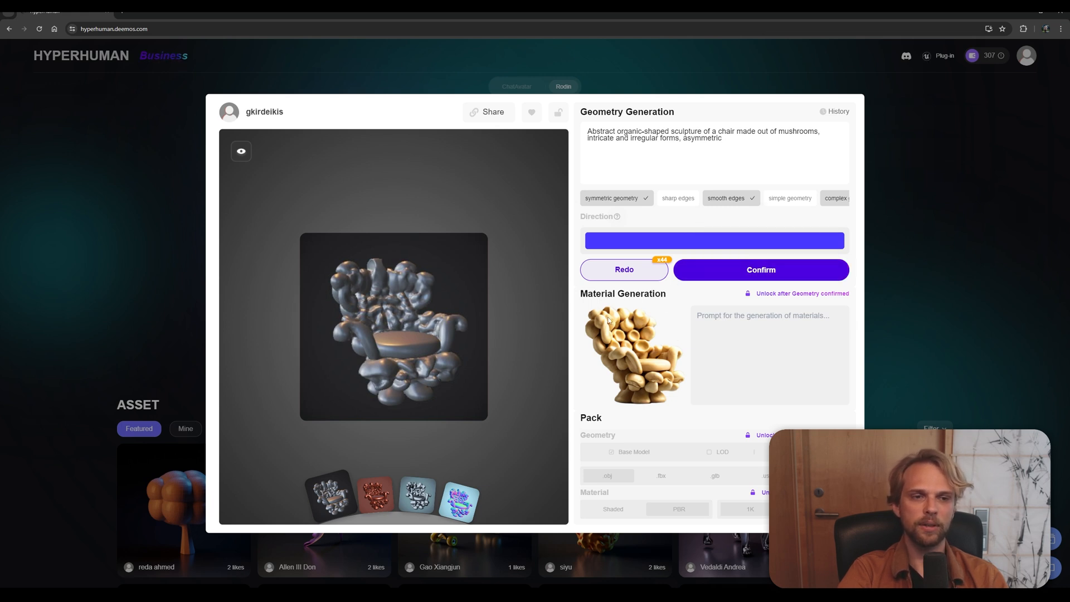
mouse_move(760, 270)
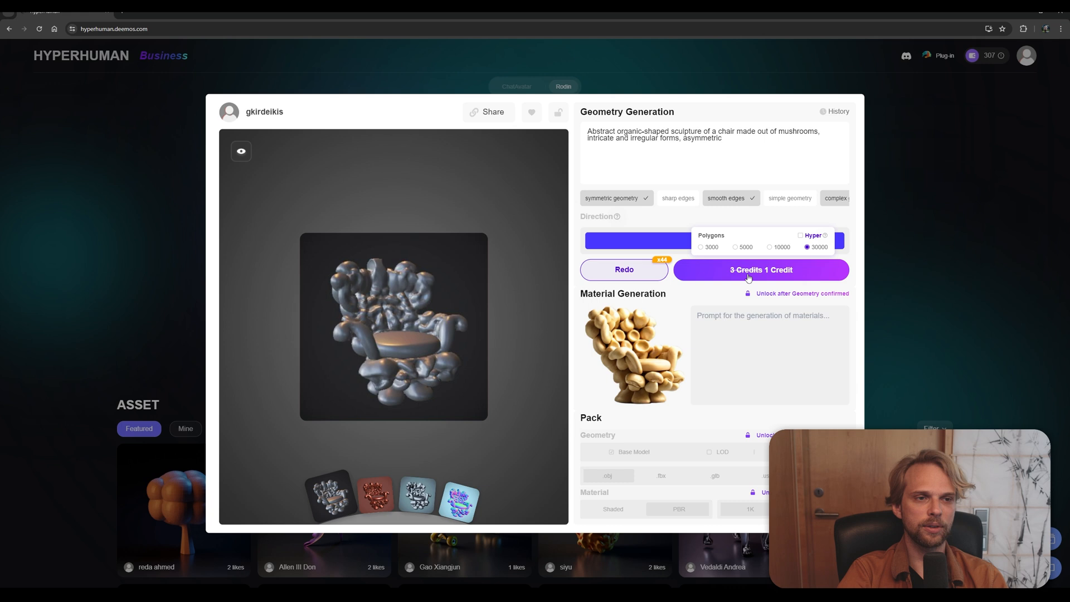
left_click(760, 268)
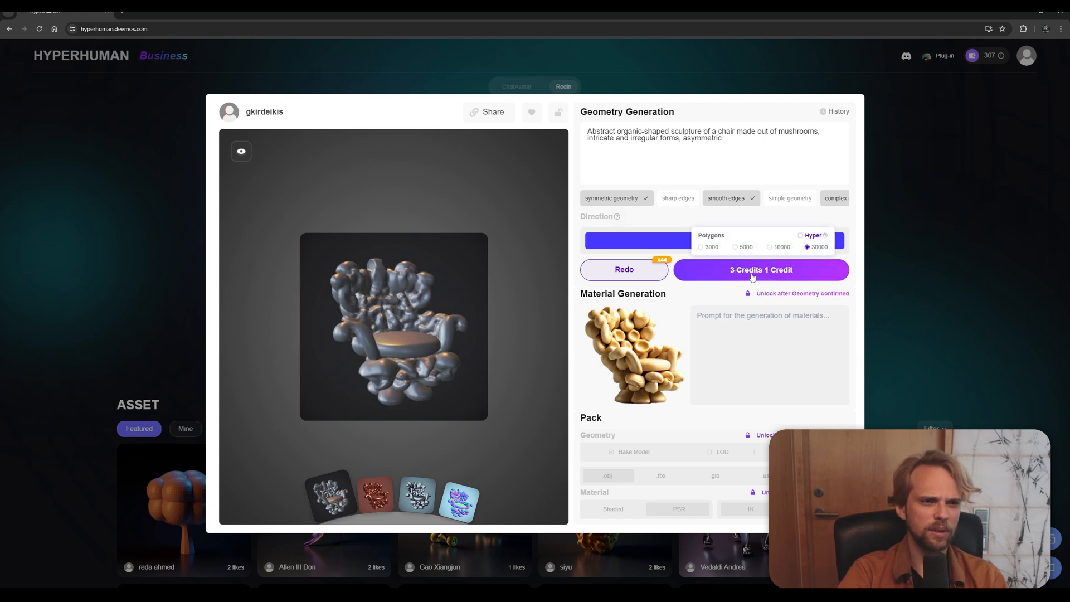
- Start generating the final 30000-polygon mushroom chair geometry
left_click(760, 269)
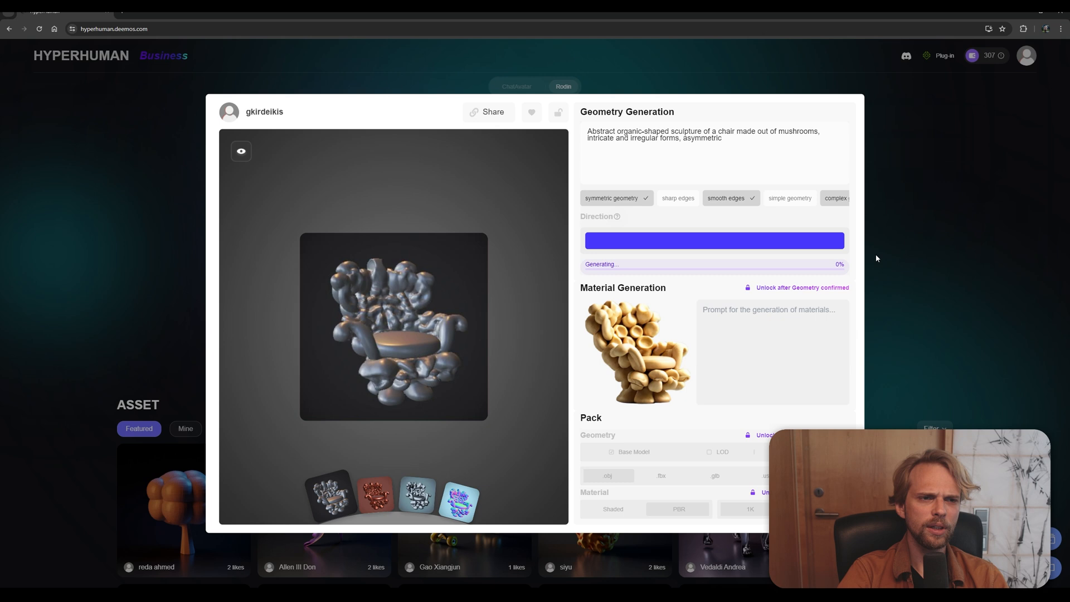
mouse_move(312, 439)
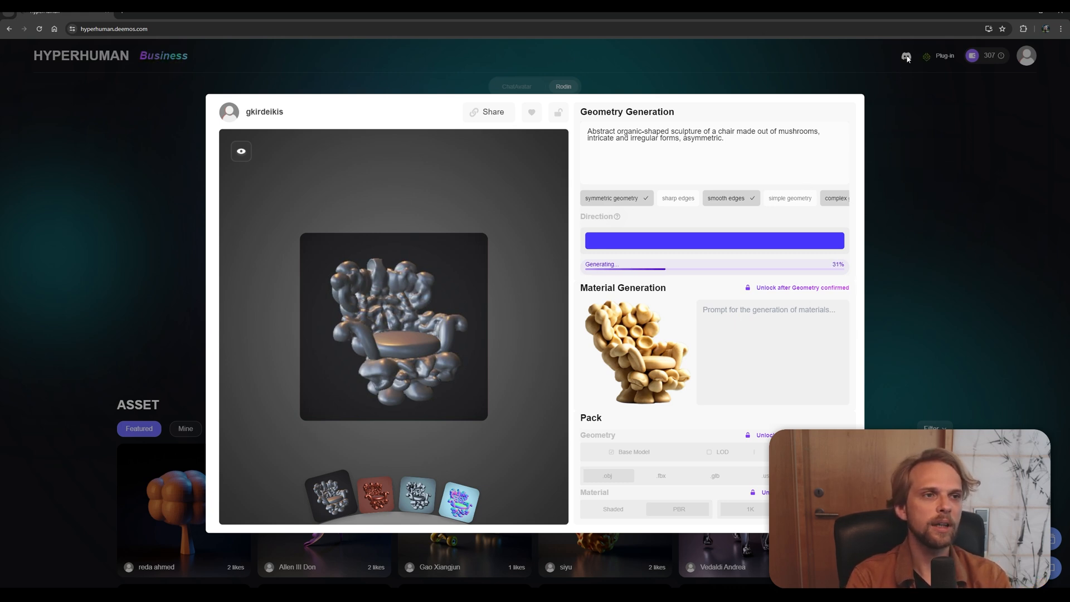
mouse_move(926, 168)
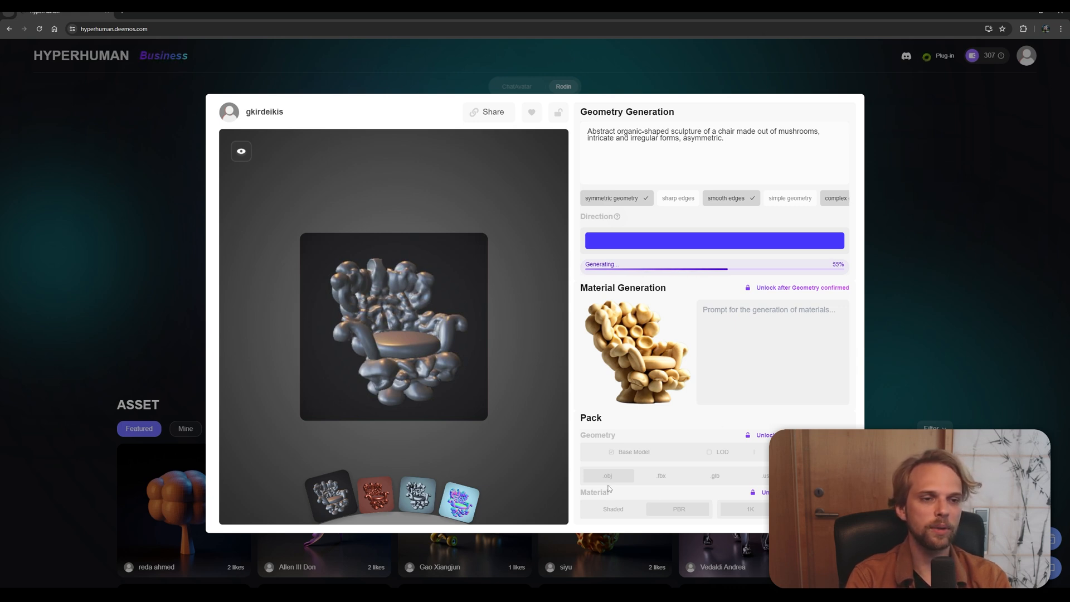
mouse_move(583, 494)
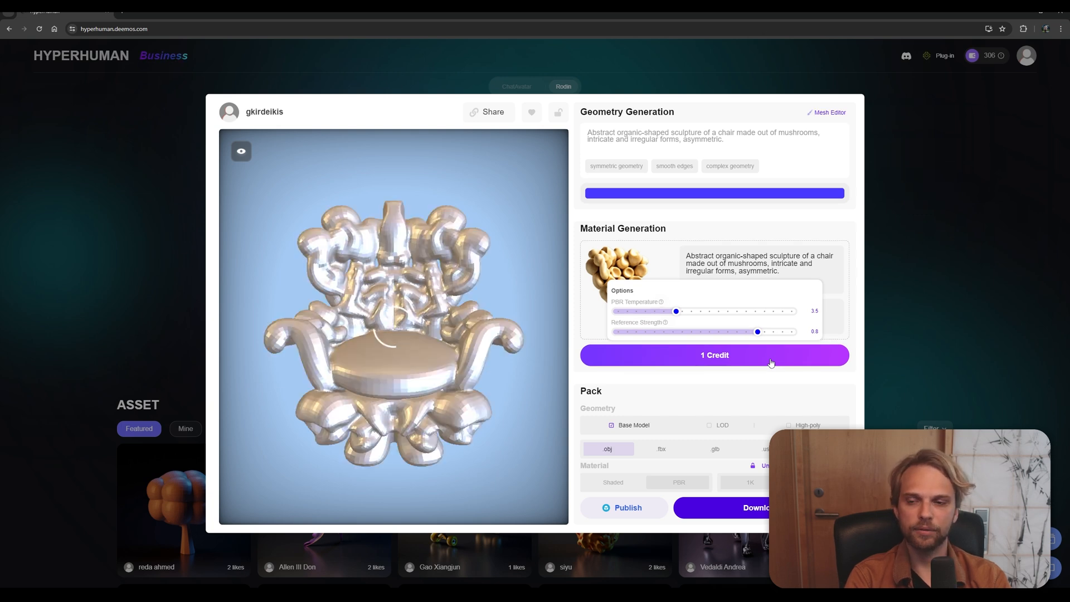
- Close the material options without generating a material yet
left_click(713, 354)
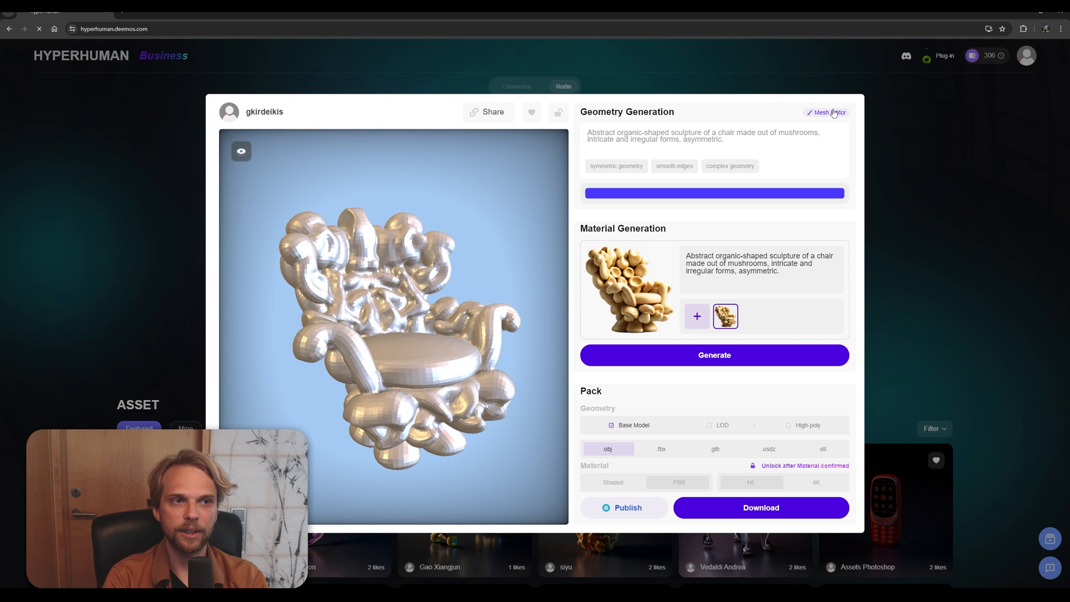
- Open the chair in the mesh sculpting editor and confirm to leave it unchanged
left_click(826, 112)
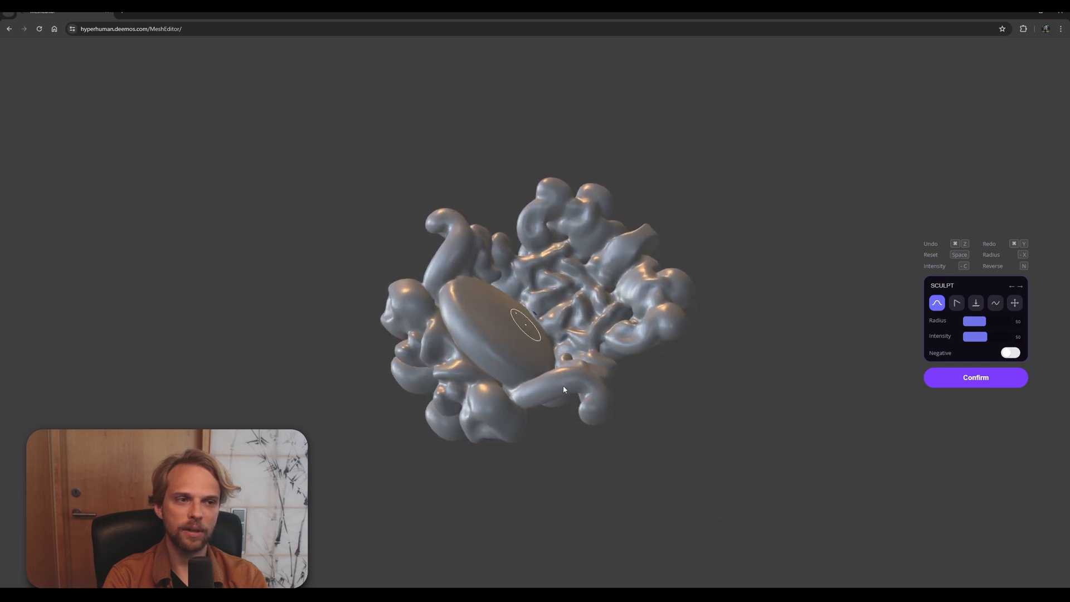
mouse_move(814, 246)
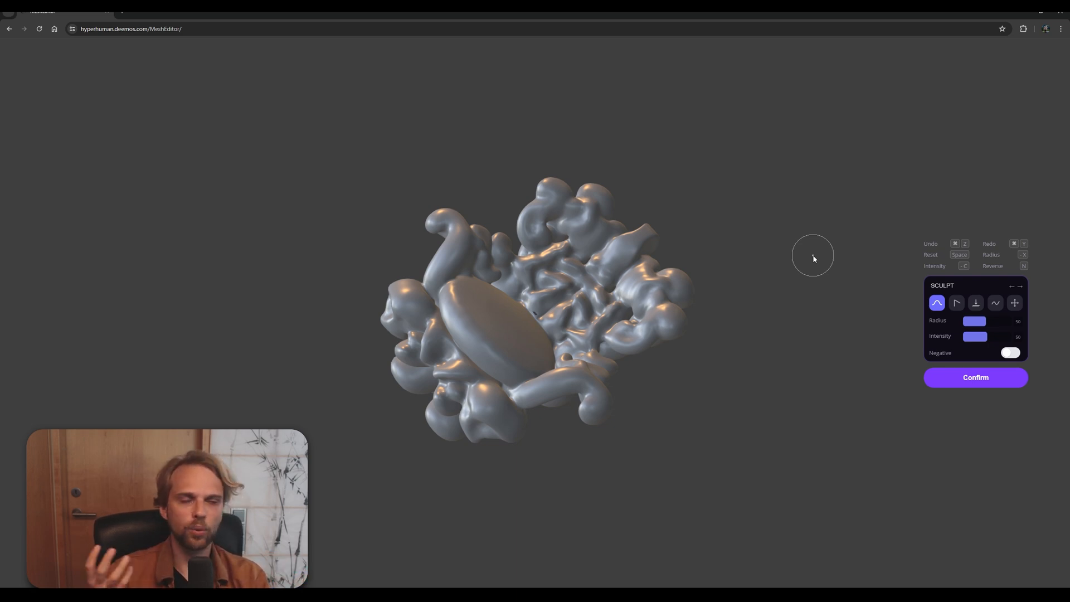
left_click(976, 378)
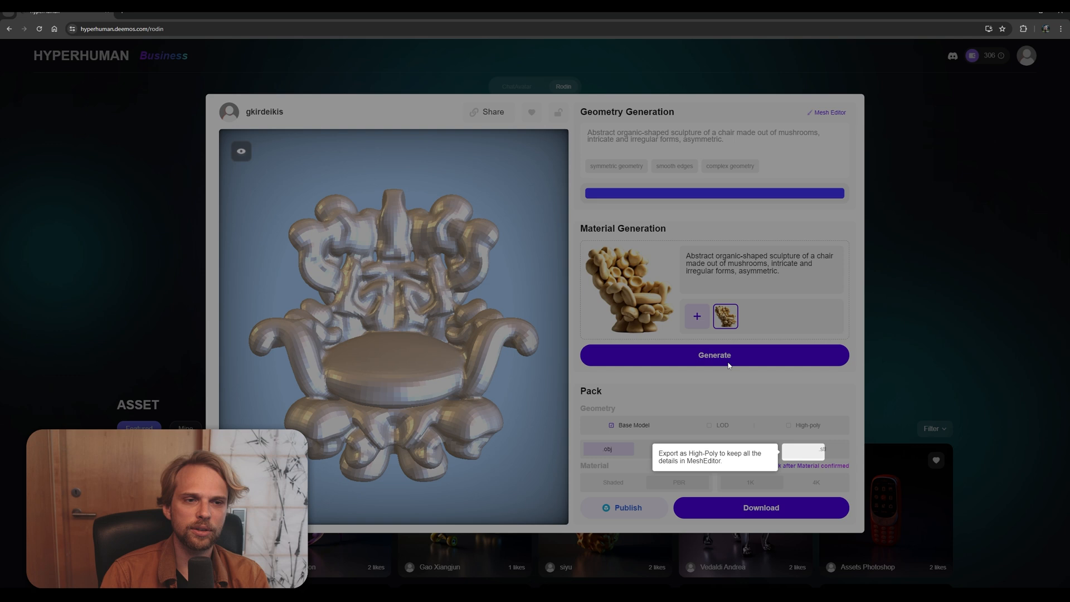
mouse_move(876, 282)
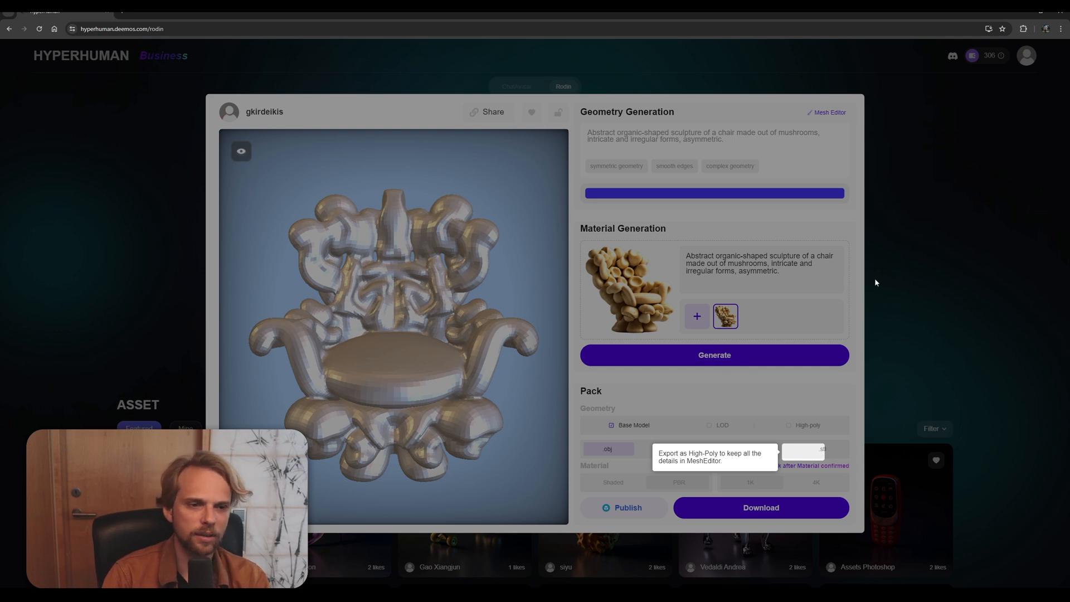
mouse_move(666, 296)
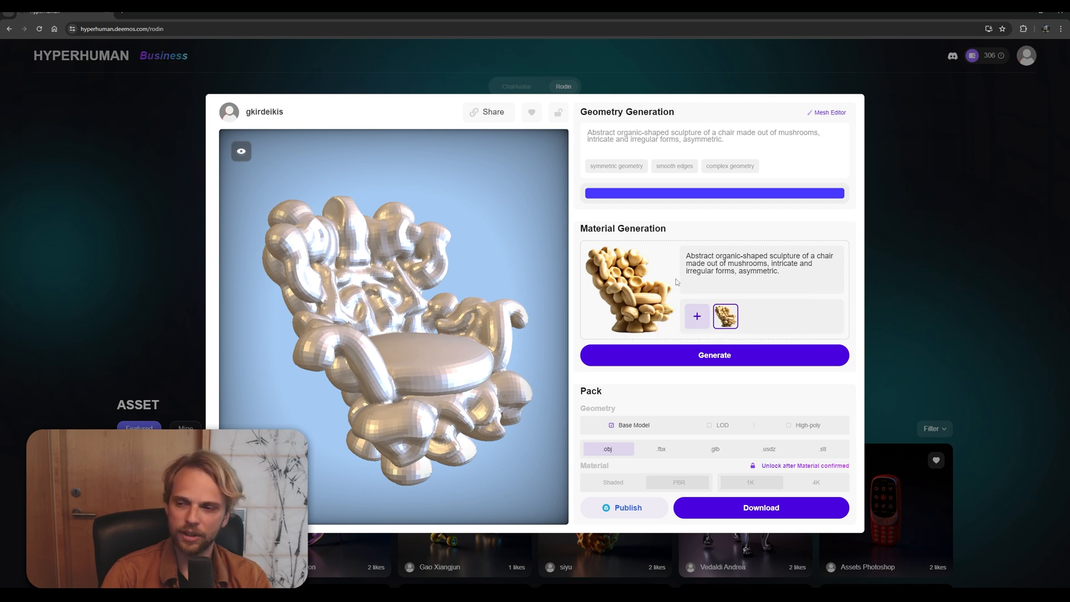
- Generate a beige mushroom-like material for the chair
left_click(714, 355)
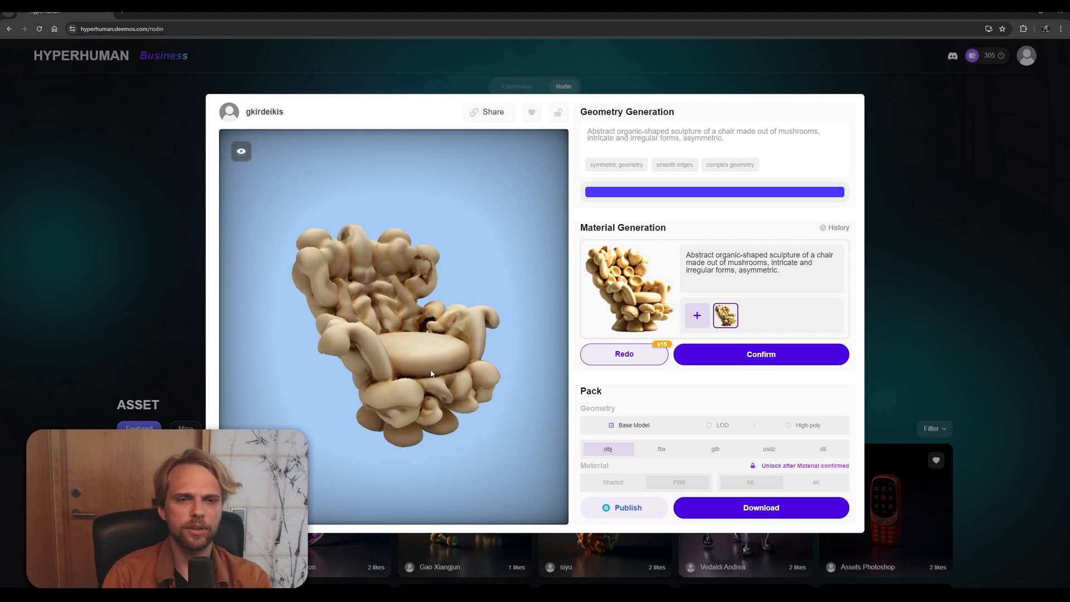
left_click_drag(430, 374, 221, 355)
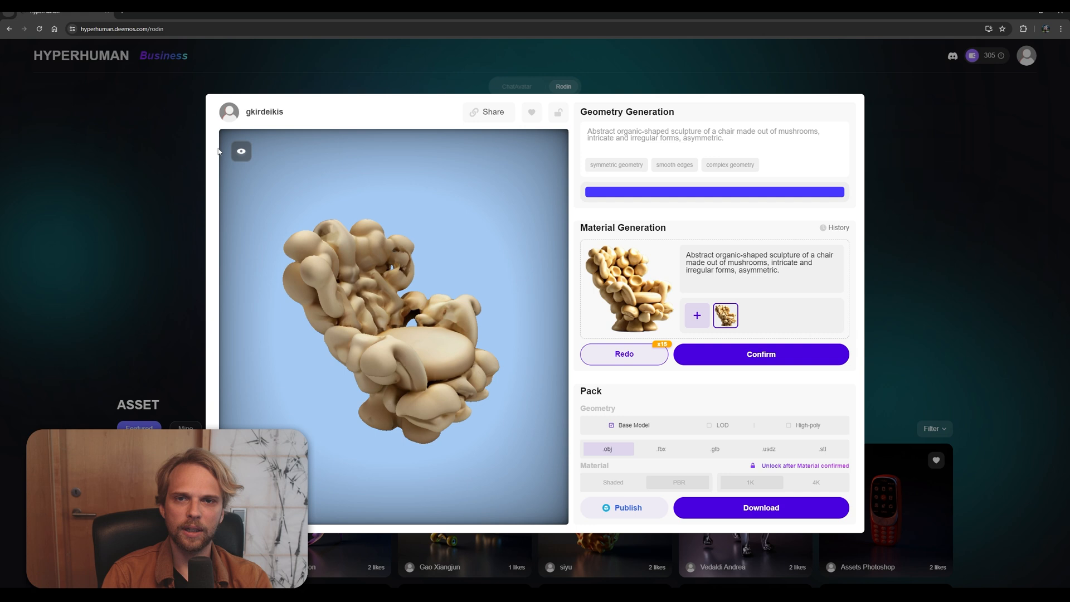
left_click(241, 151)
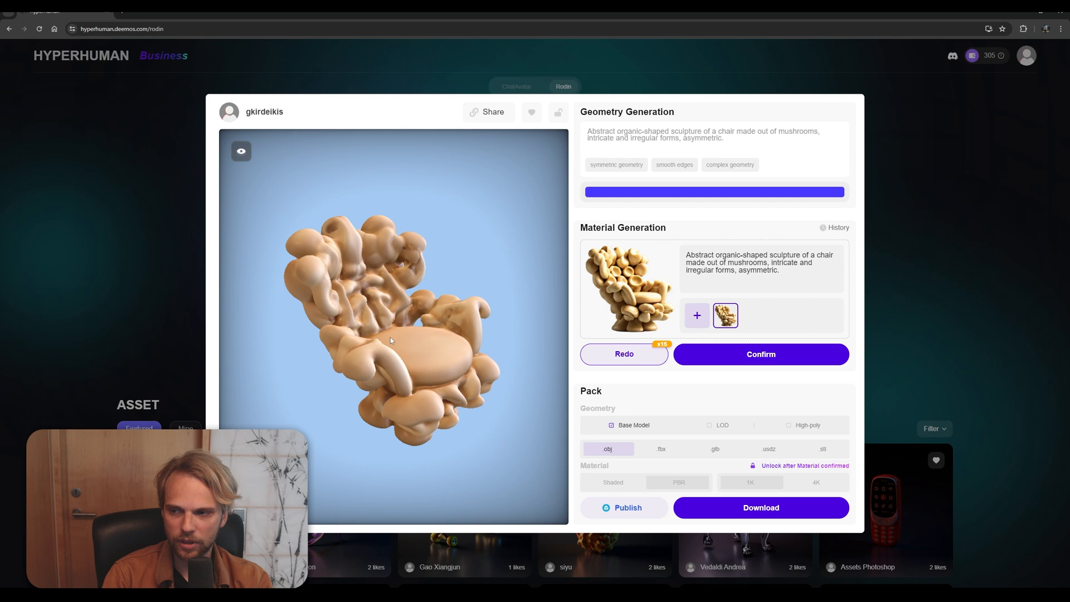
- Add a red patterned reference image and regenerate the chair material for 1 credit
left_click(696, 314)
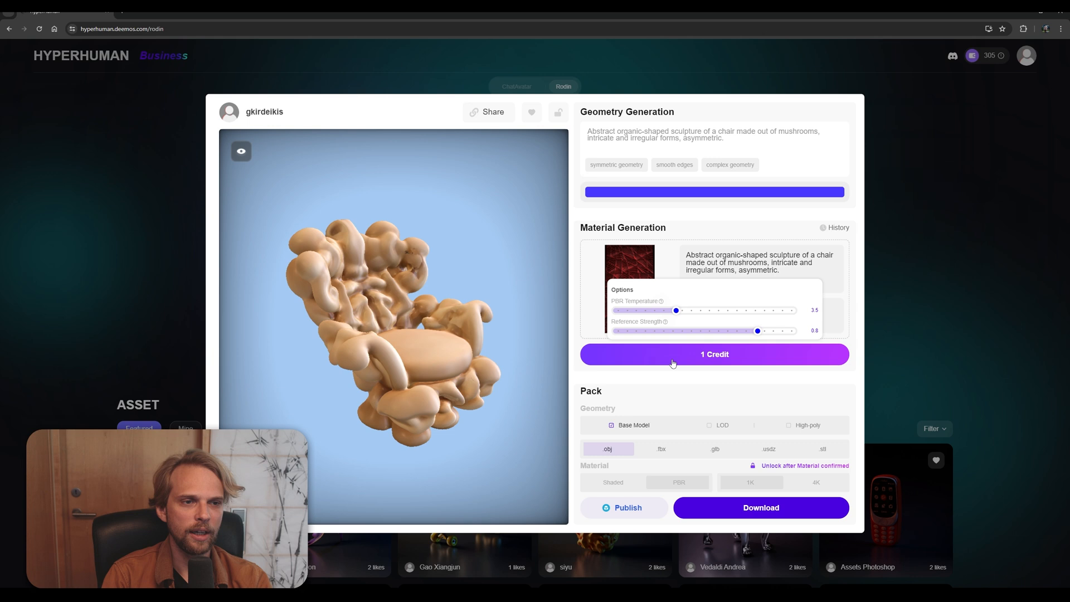
left_click(714, 355)
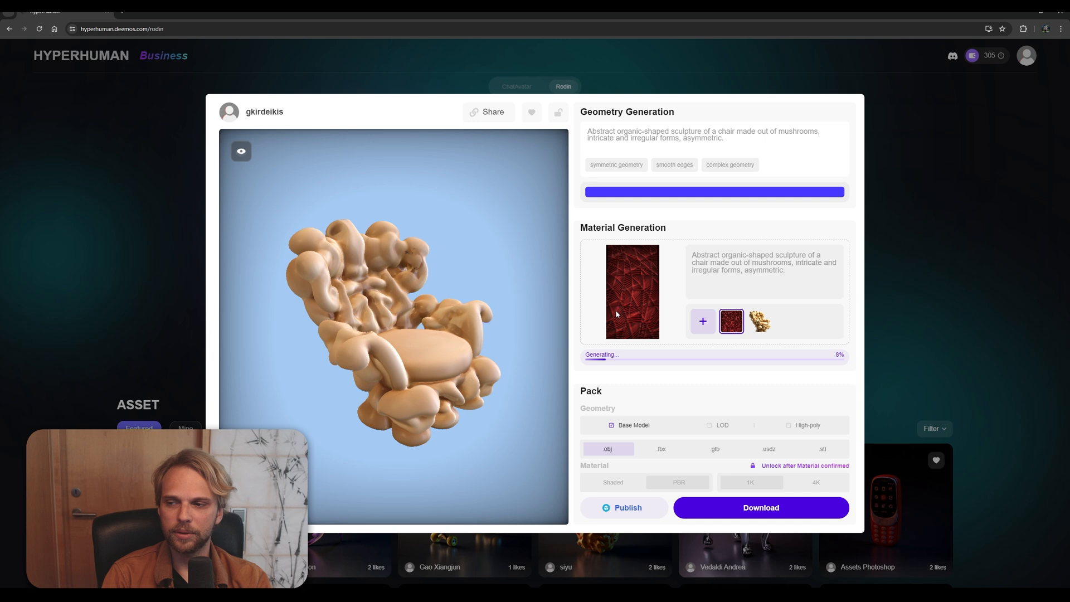
mouse_move(369, 363)
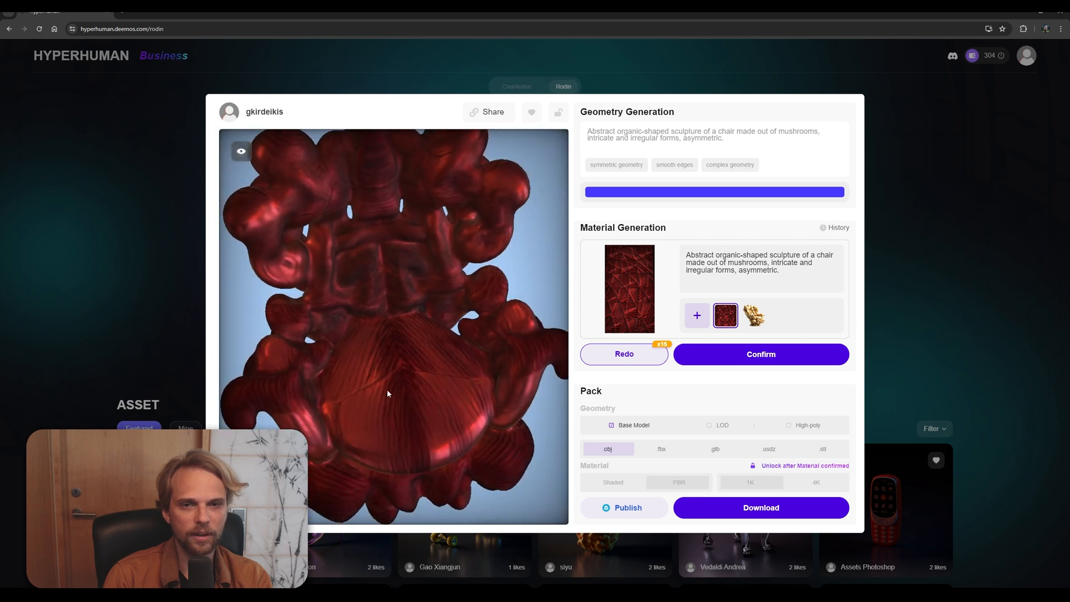
left_click(241, 151)
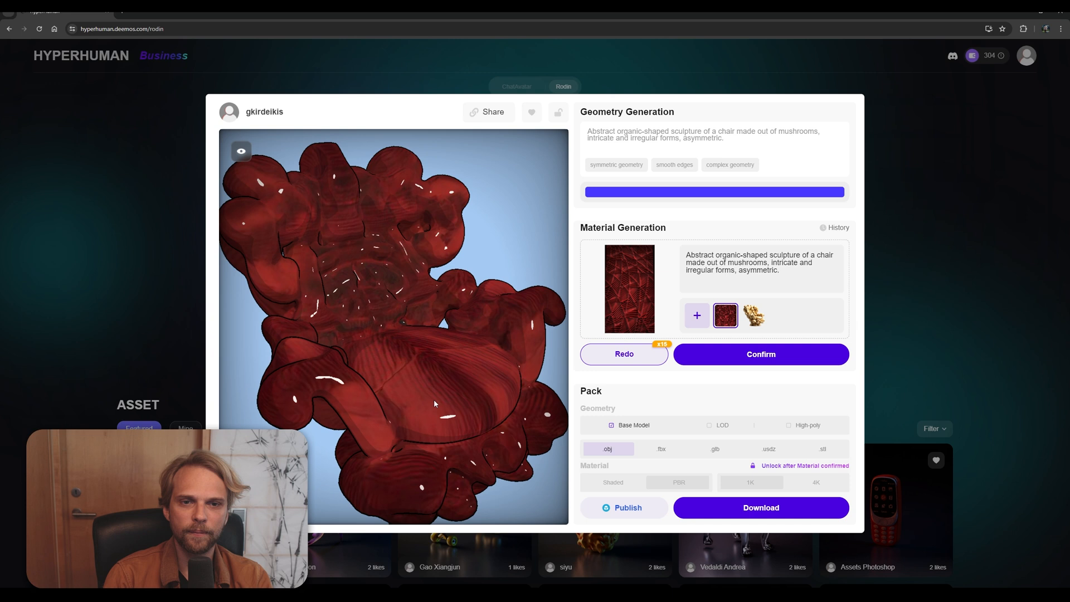
left_click(241, 150)
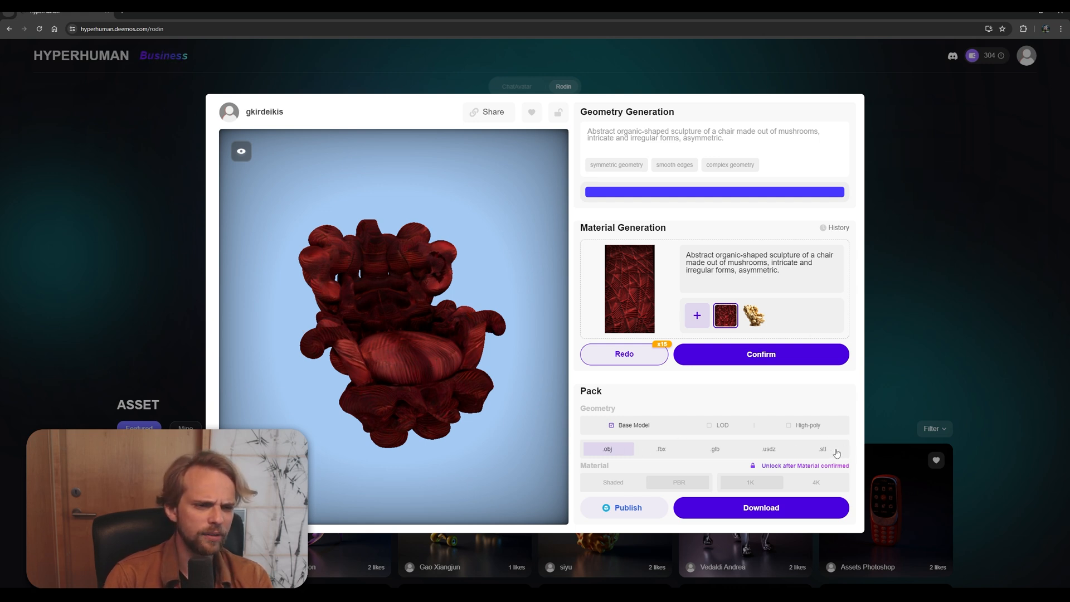
- Set the export pack to FBX format with high-poly geometry
left_click(715, 449)
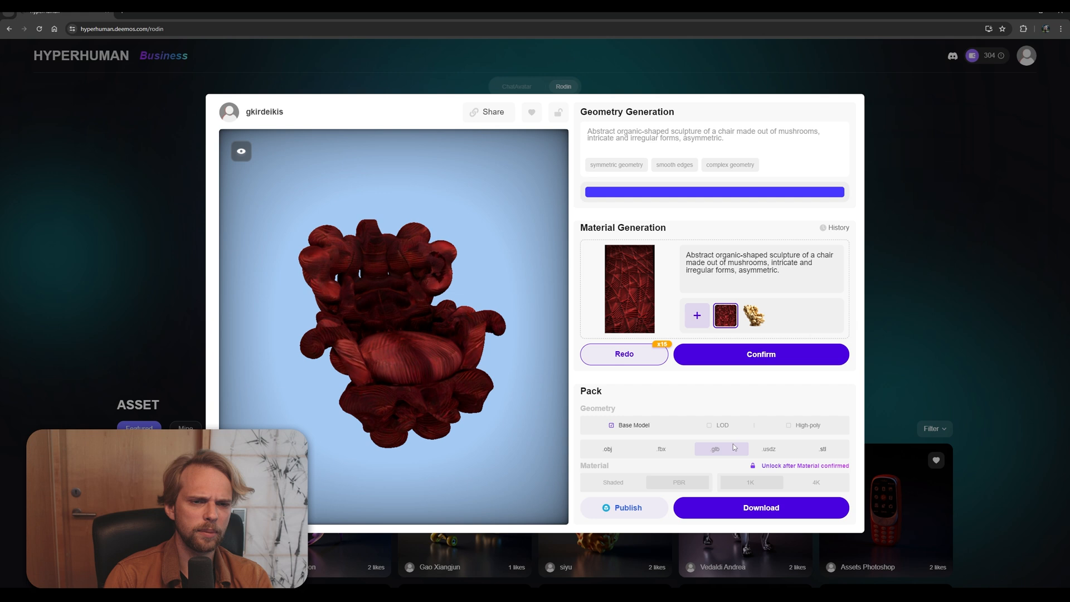
left_click(661, 448)
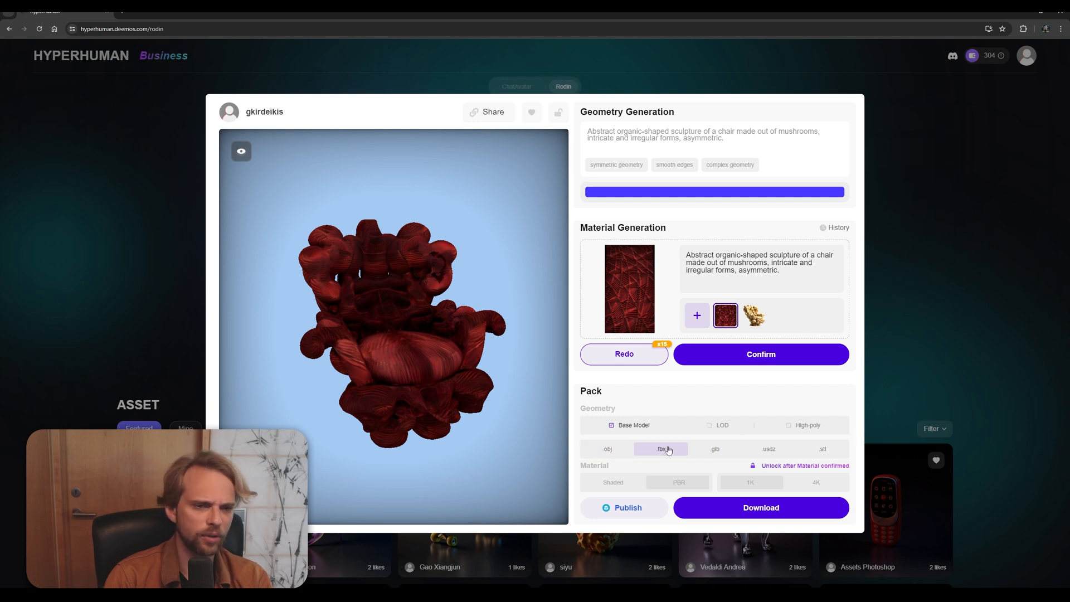
mouse_move(804, 442)
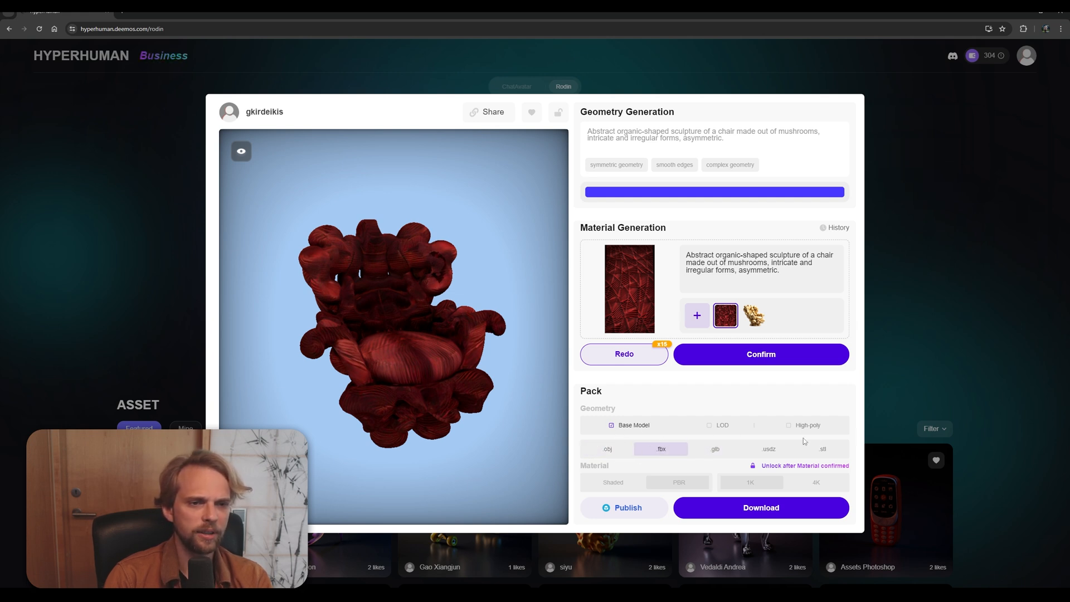
left_click(788, 424)
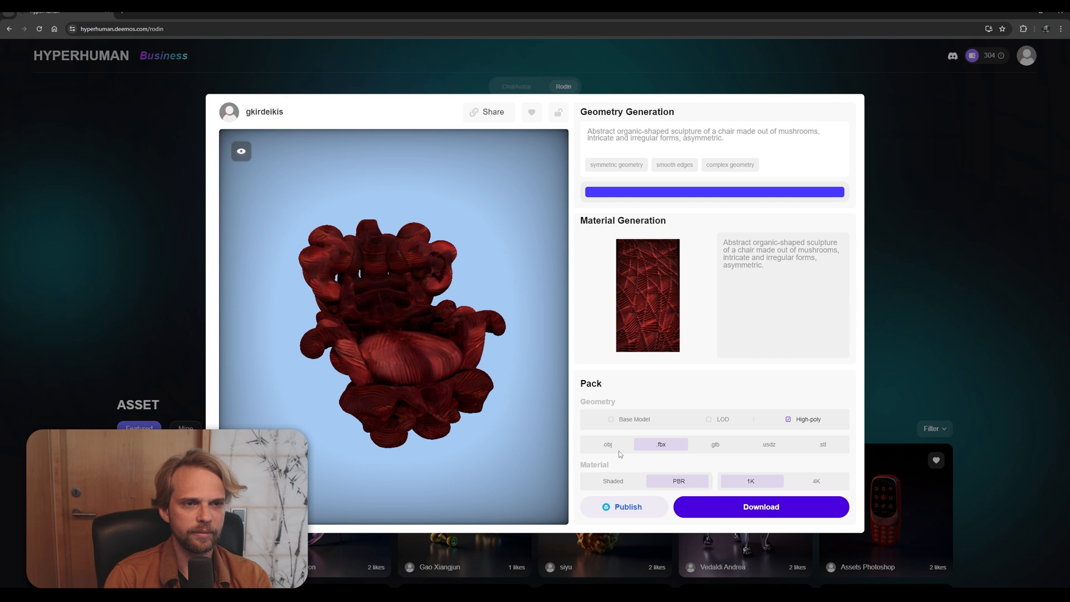
mouse_move(607, 485)
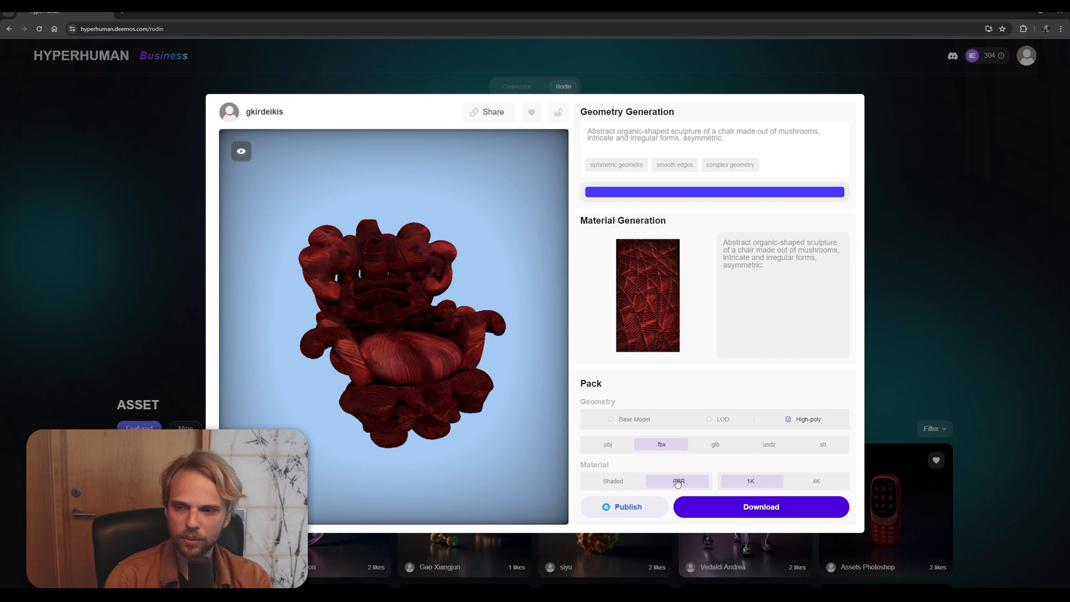
- Choose PBR textures at 4K and download the finished chair package
left_click(816, 481)
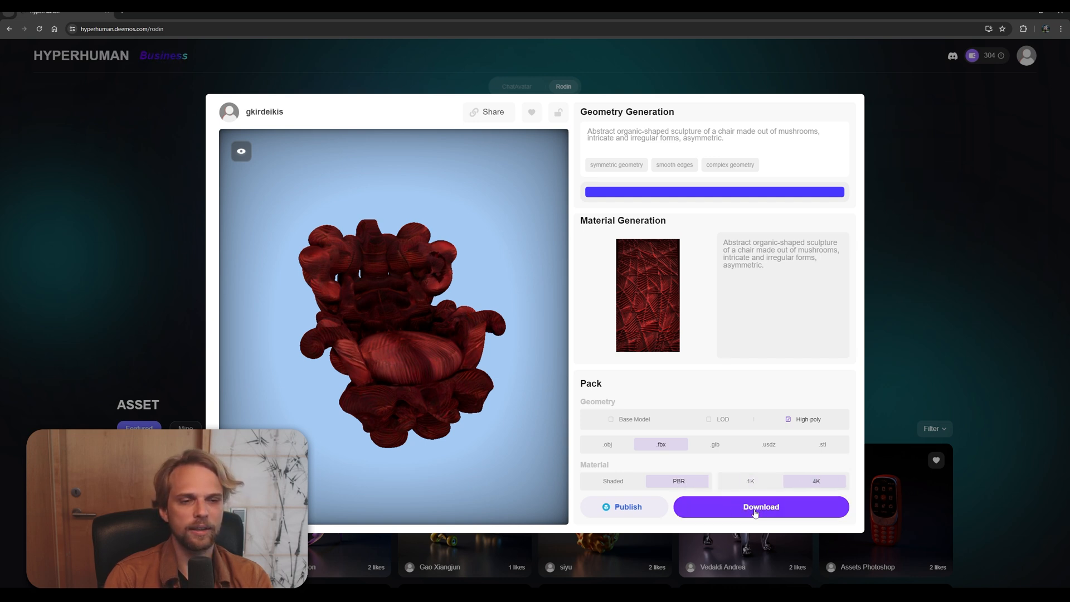
left_click(760, 506)
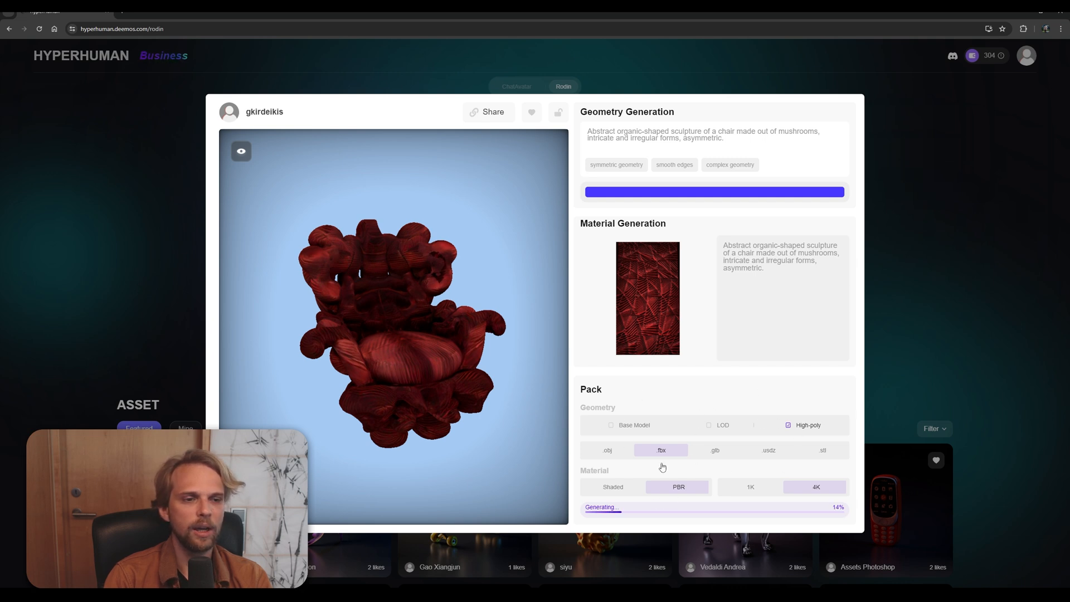
left_click(488, 111)
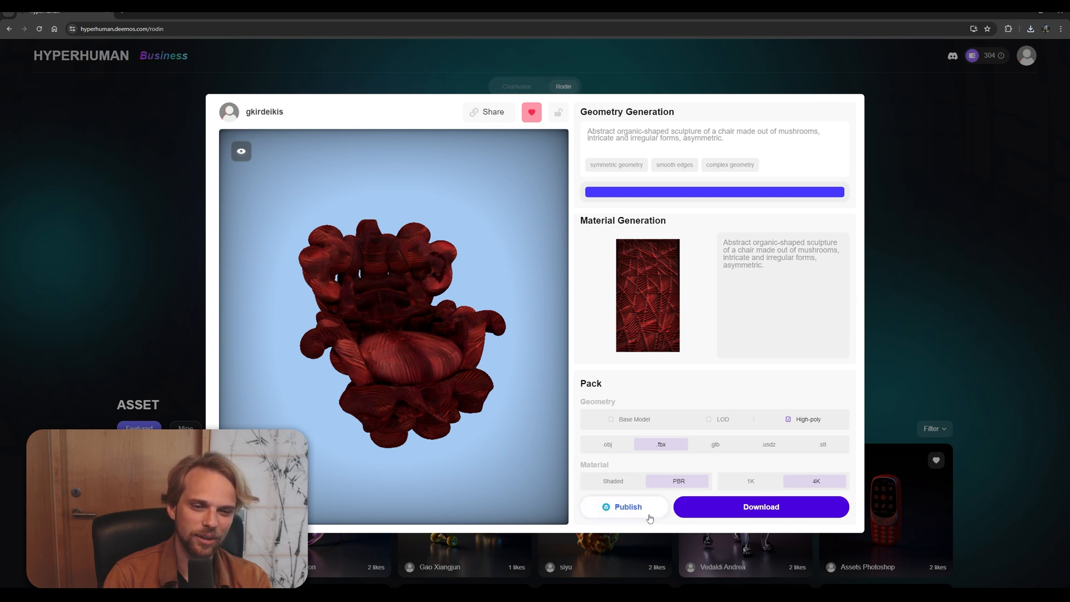
mouse_move(623, 506)
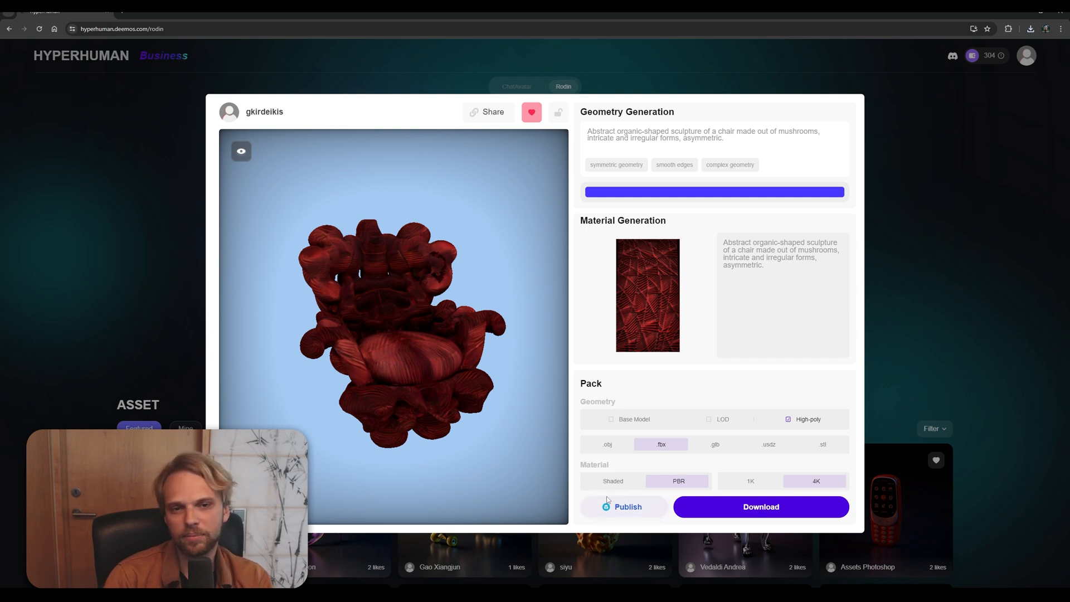
mouse_move(760, 506)
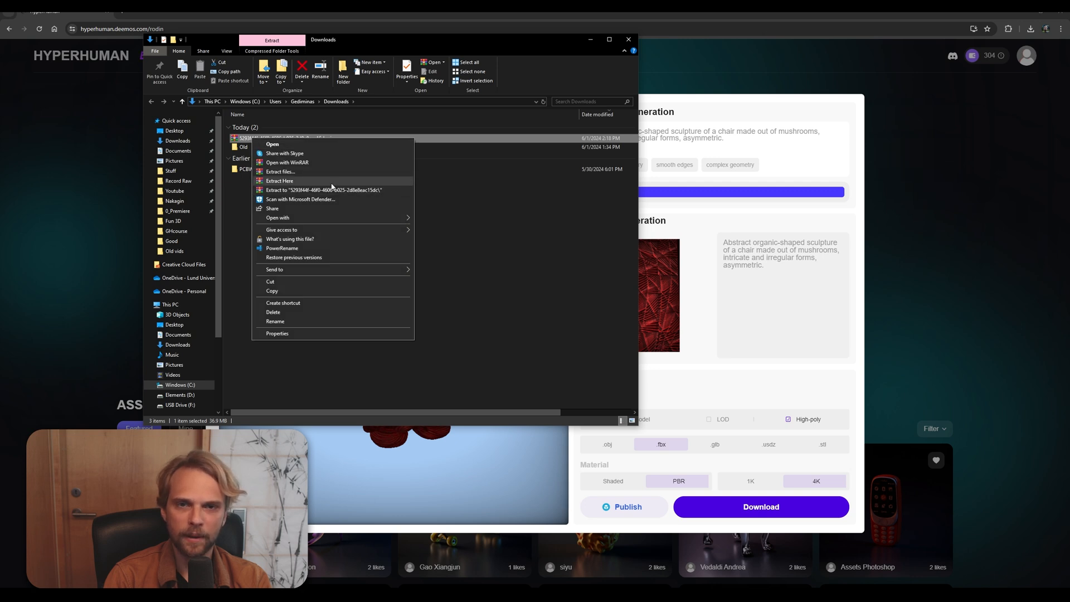
- Extract the downloaded chair zip here and enter the extracted folder
left_click(280, 180)
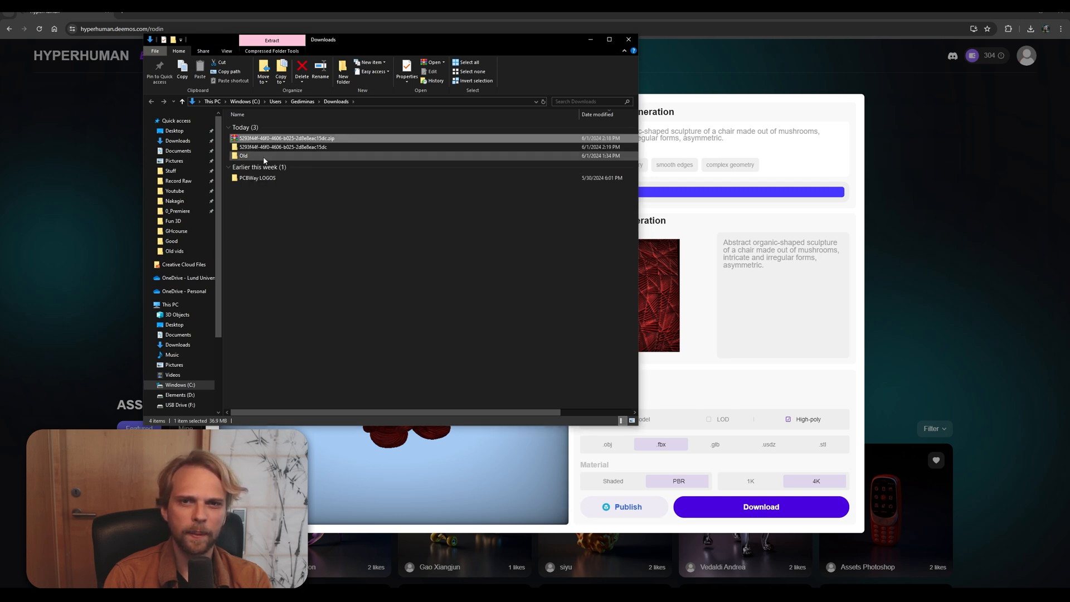
double_click(283, 147)
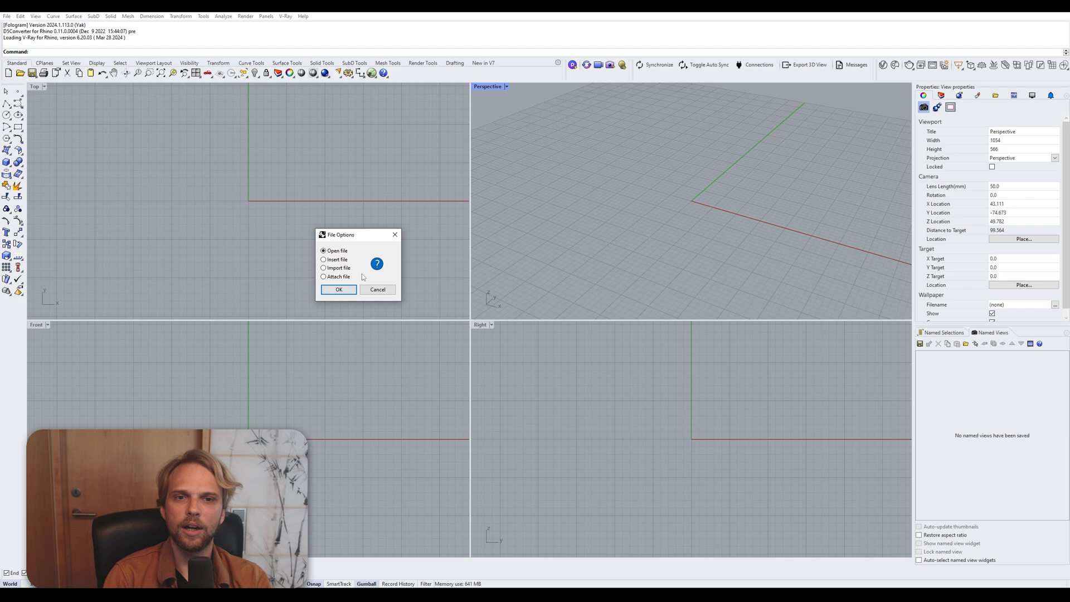
- Import the chair model file into the Rhino scene
left_click(338, 290)
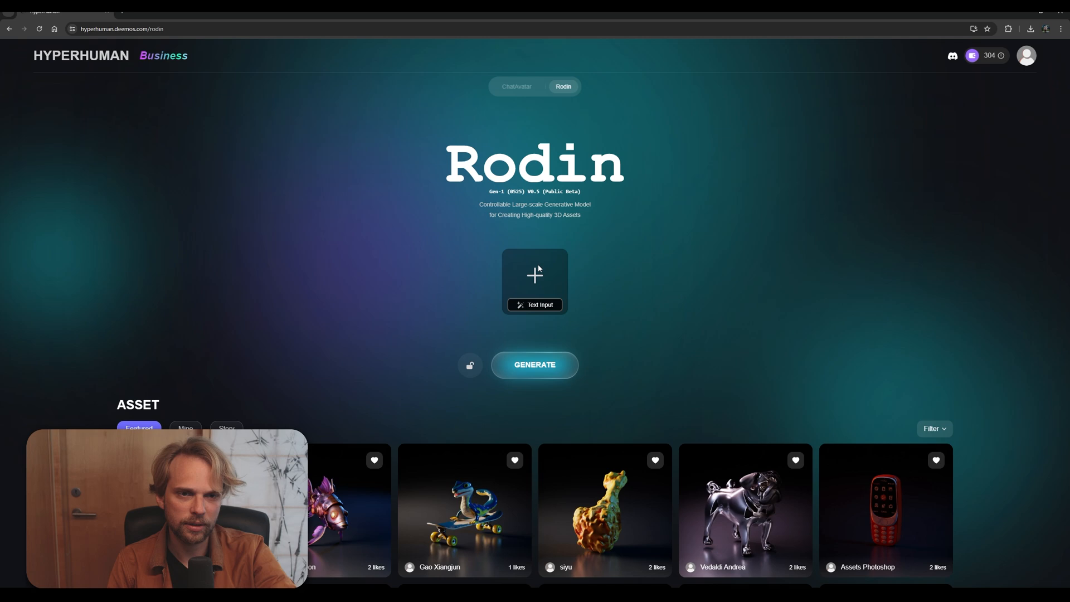
- Upload the red octopus jpg from Fun 3D as the input image and start generation
left_click(534, 275)
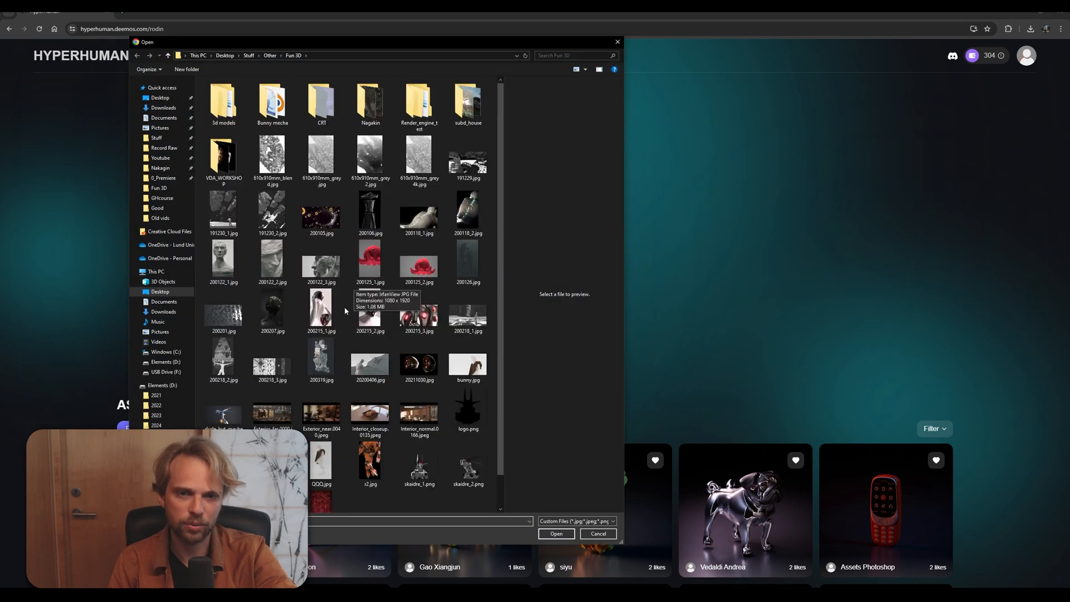
scroll("down", 3)
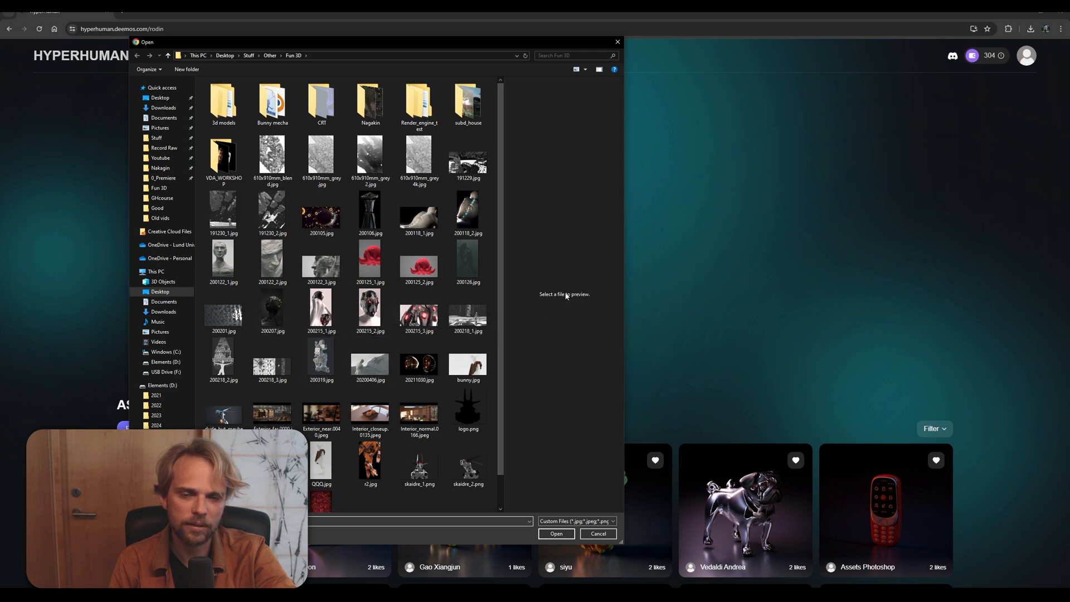
left_click(418, 263)
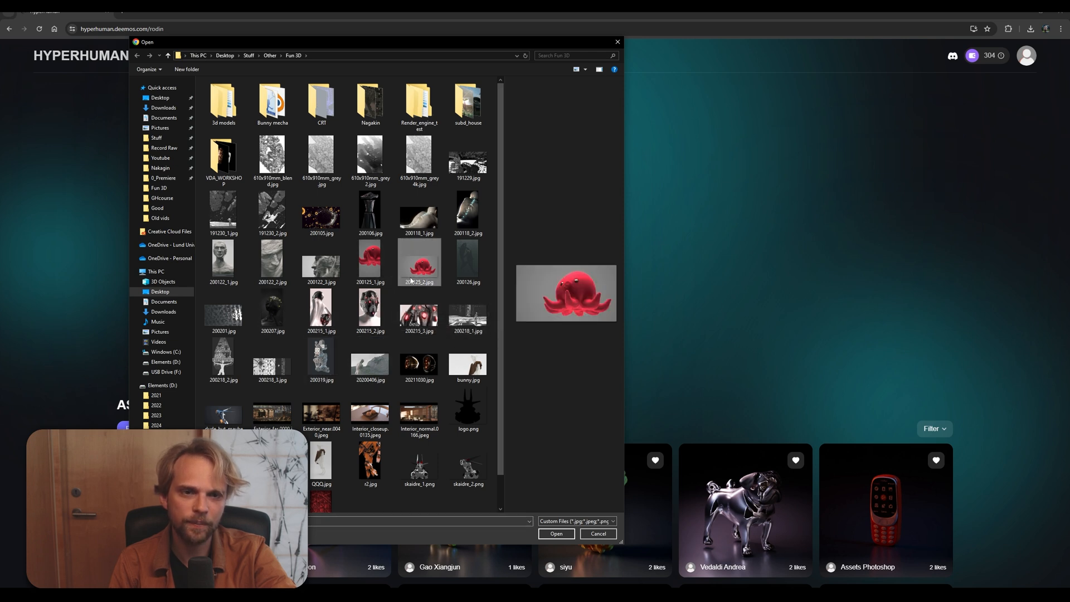
left_click(467, 365)
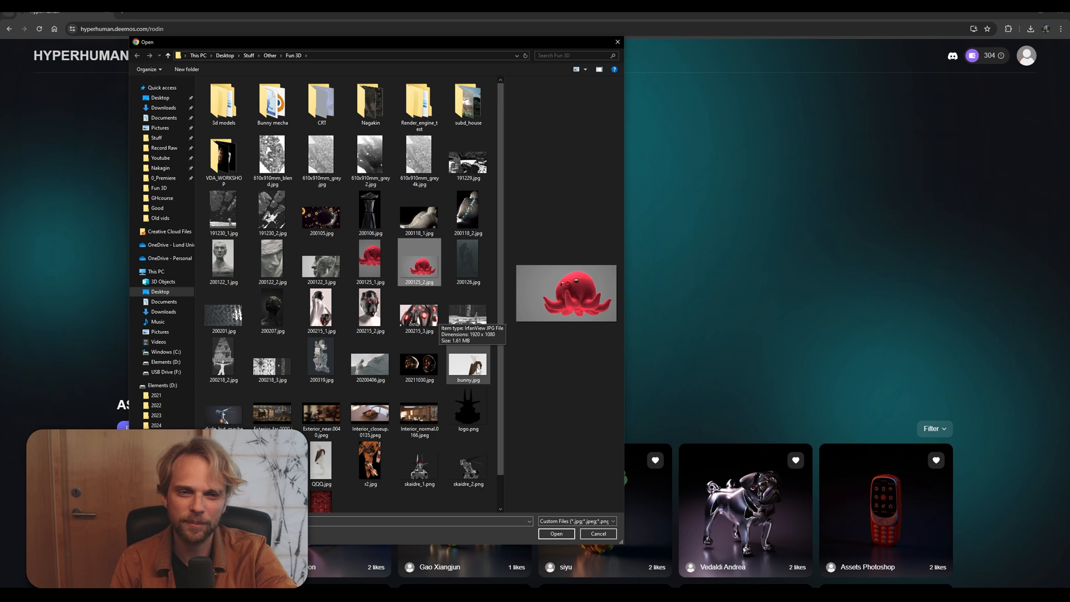
left_click(555, 533)
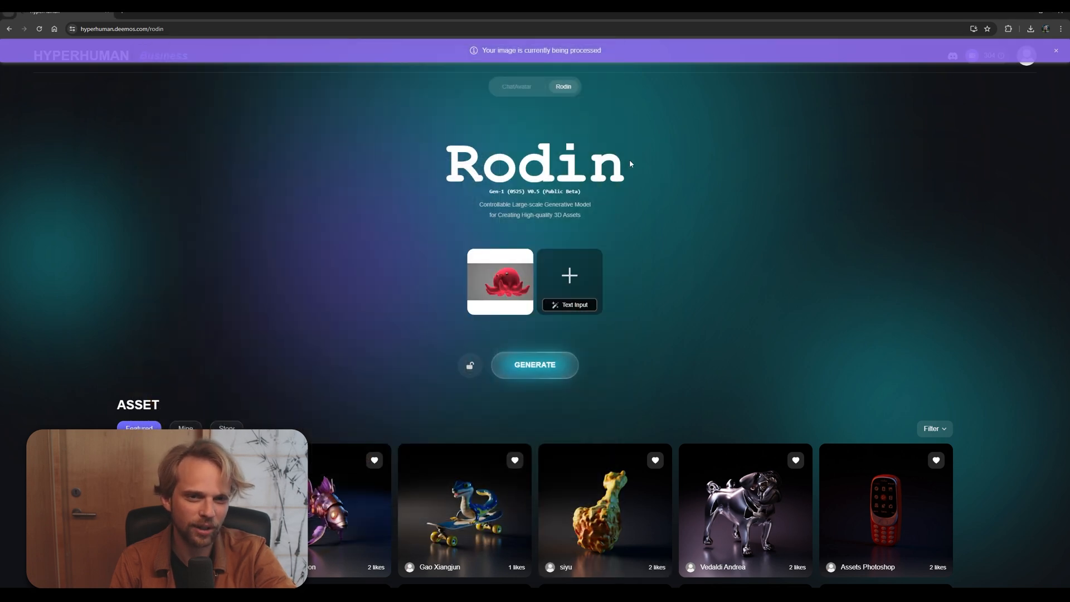
mouse_move(564, 326)
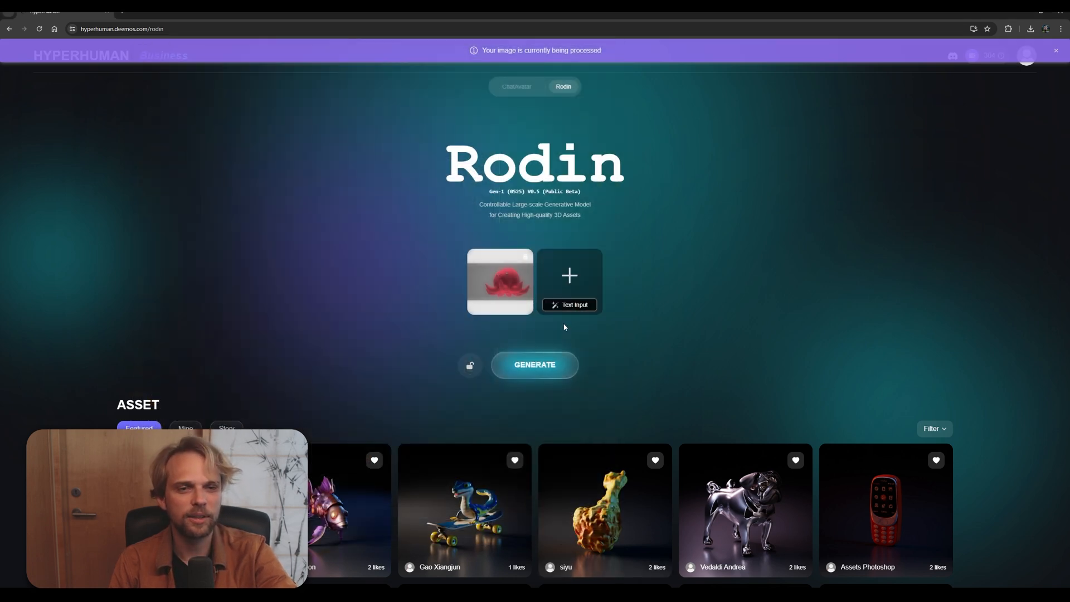
left_click(534, 364)
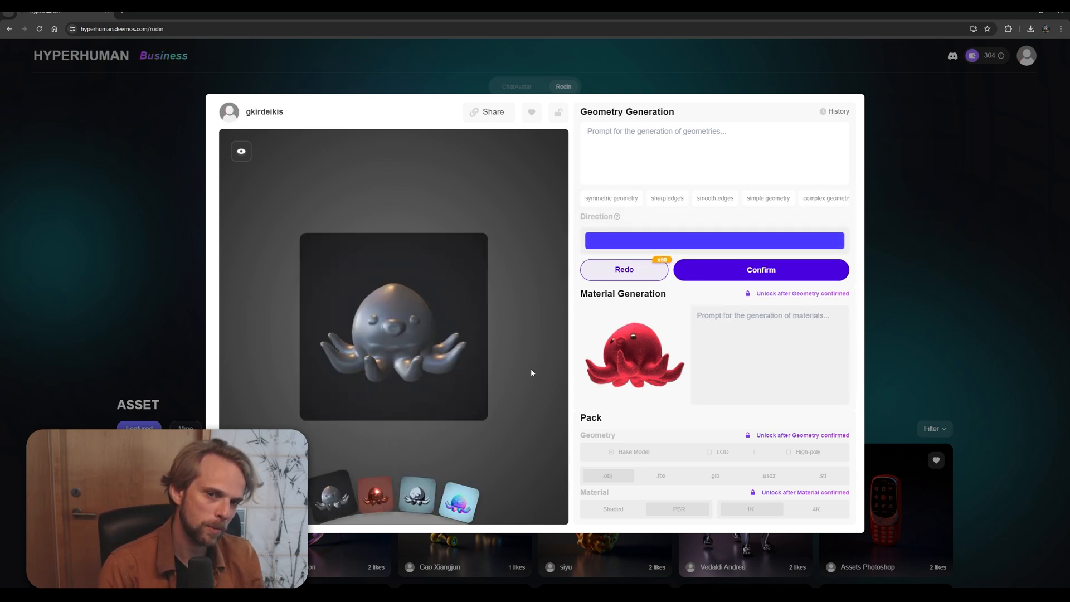
- Enter the prompt 'Cartoon octopus, cute and soft appearance, eight tentacles.' for the geometry
type("Cartoon octopus, cute and soft appearance, eight tentacles.")
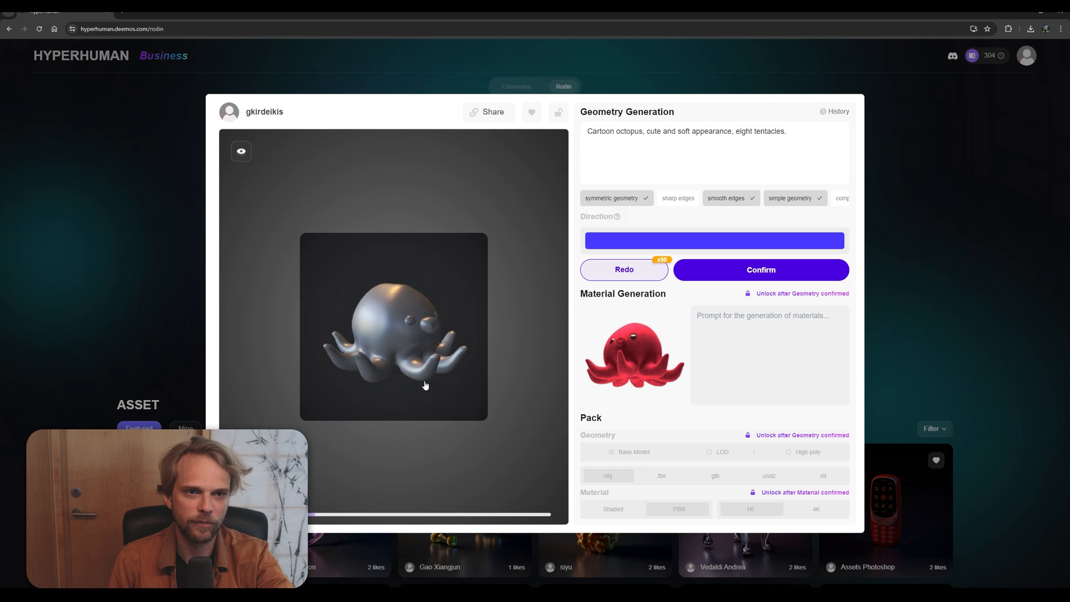
left_click(759, 268)
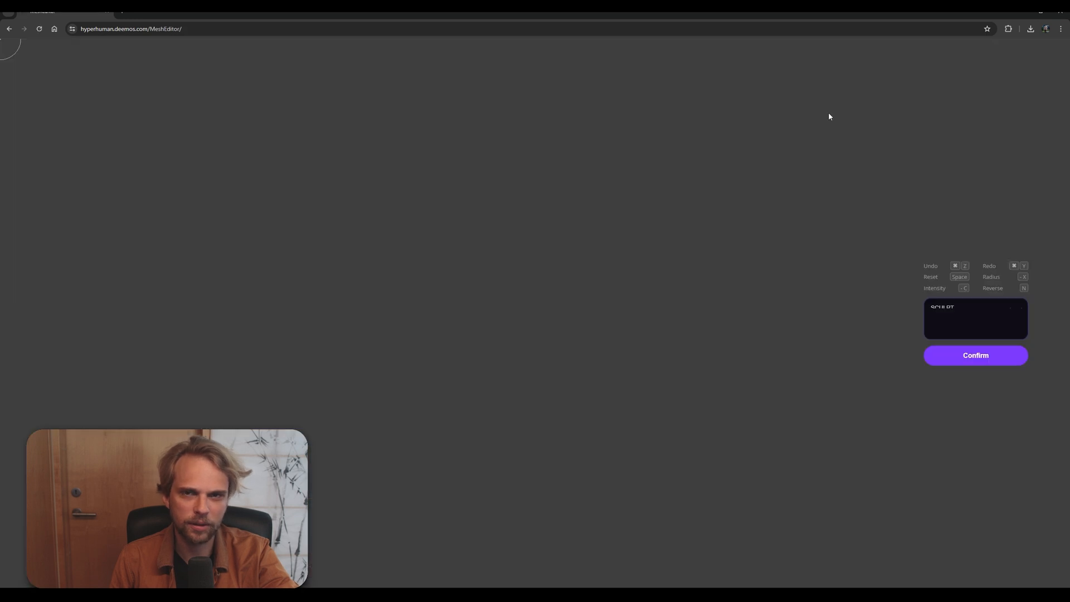
mouse_move(497, 274)
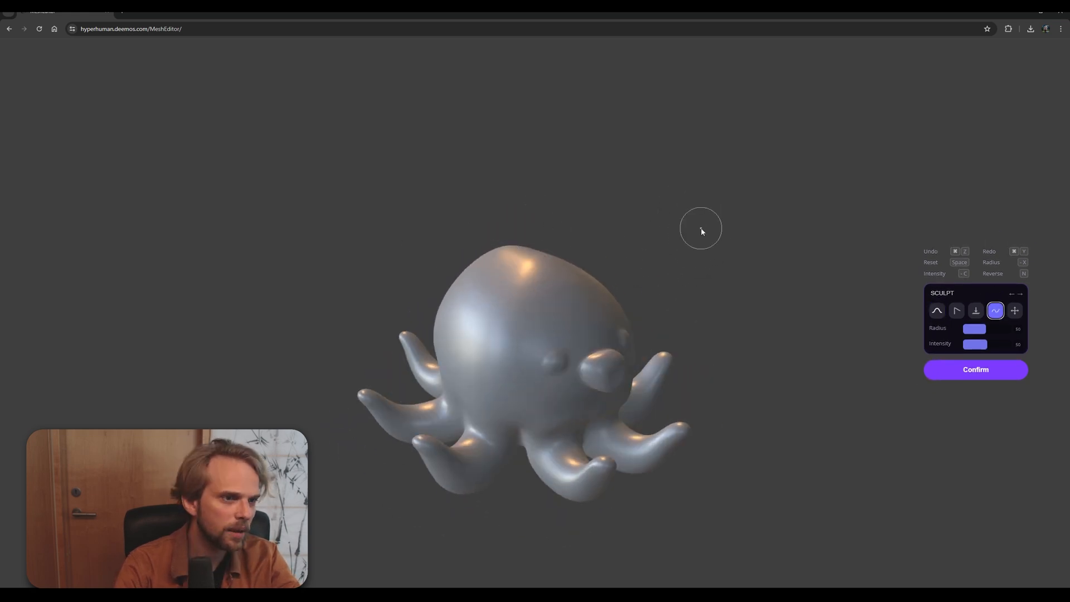
- Pick a sculpt brush and raise its radius to 100 on the octopus mesh
left_click(1014, 311)
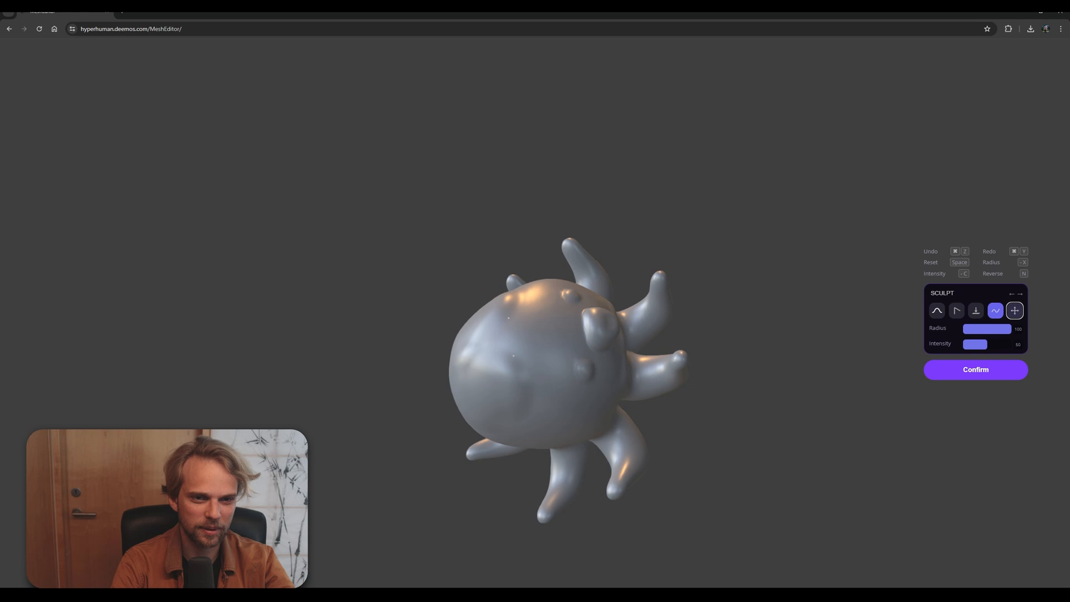
left_click(975, 369)
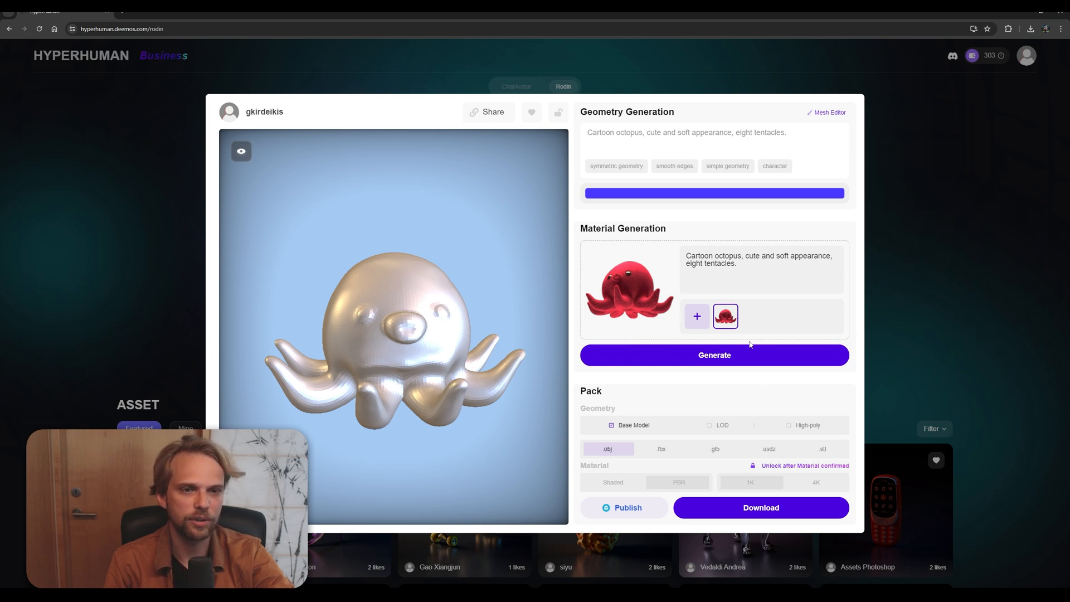
- Generate the octopus material from the picture and confirm the red result
left_click(713, 354)
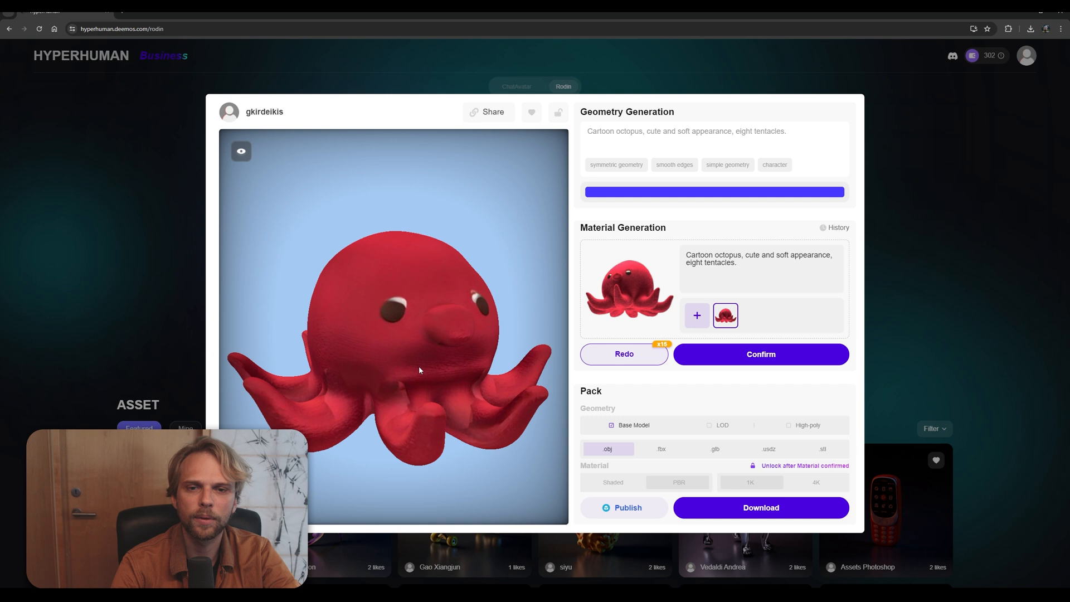
left_click(760, 353)
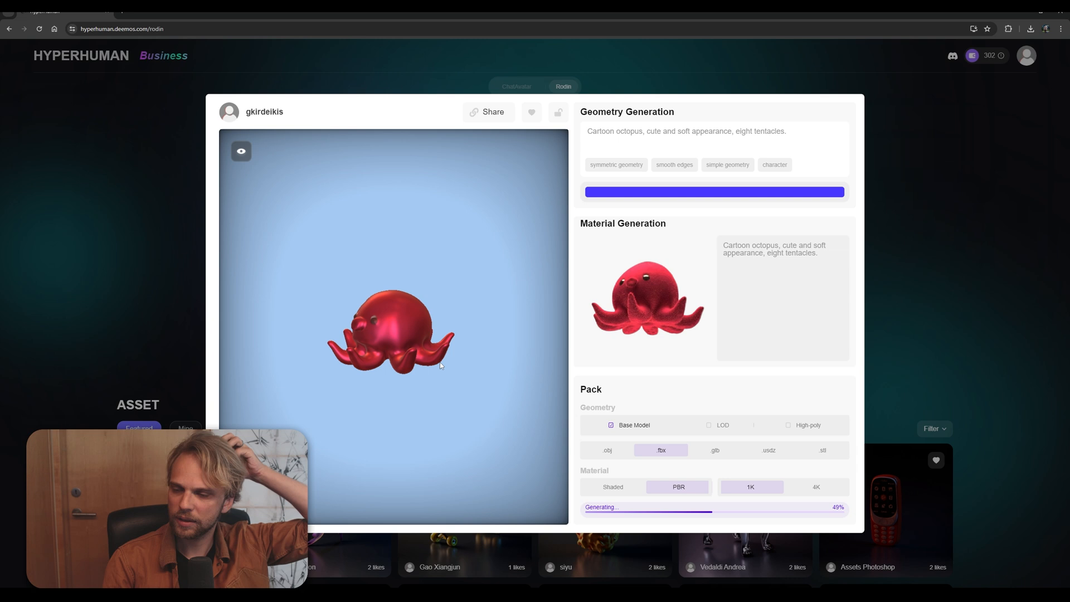
left_click(530, 112)
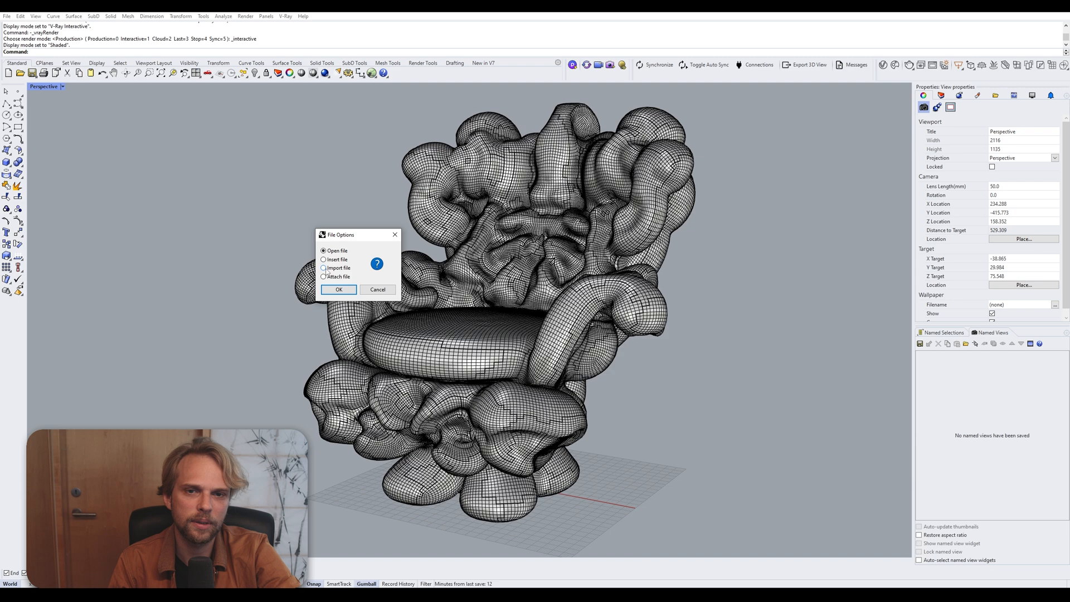
- Import the octopus fbx into Rhino and move it onto the chair seat
left_click(337, 290)
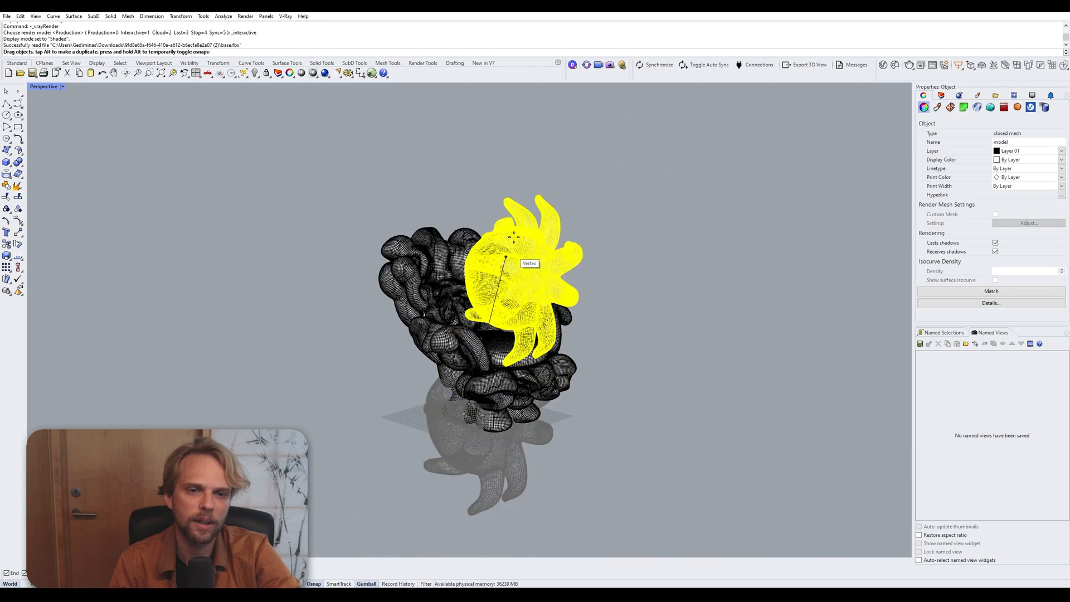
left_click_drag(518, 273, 634, 409)
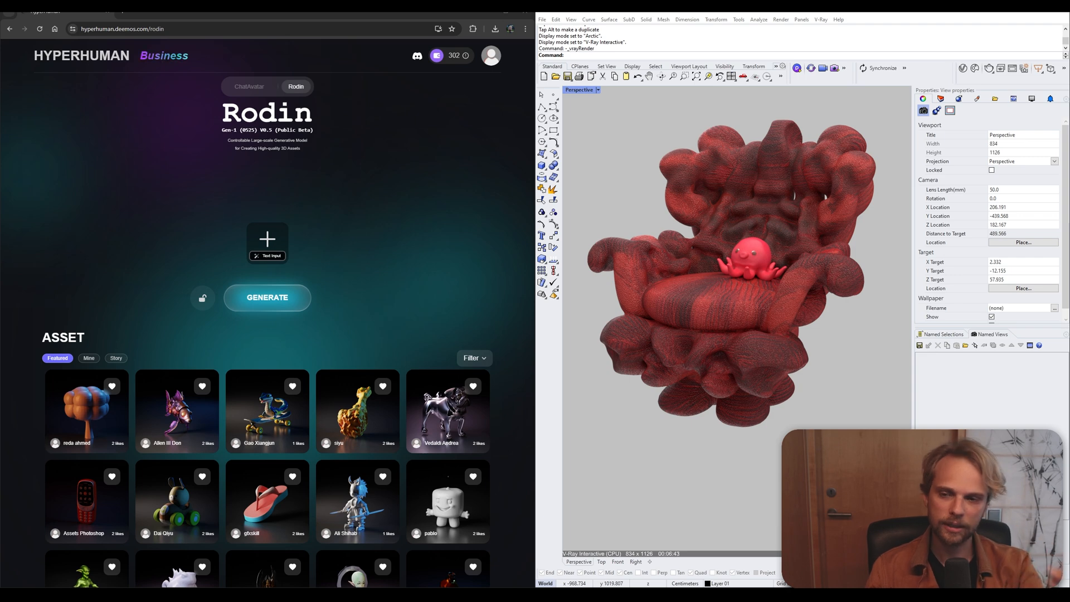
mouse_move(65, 545)
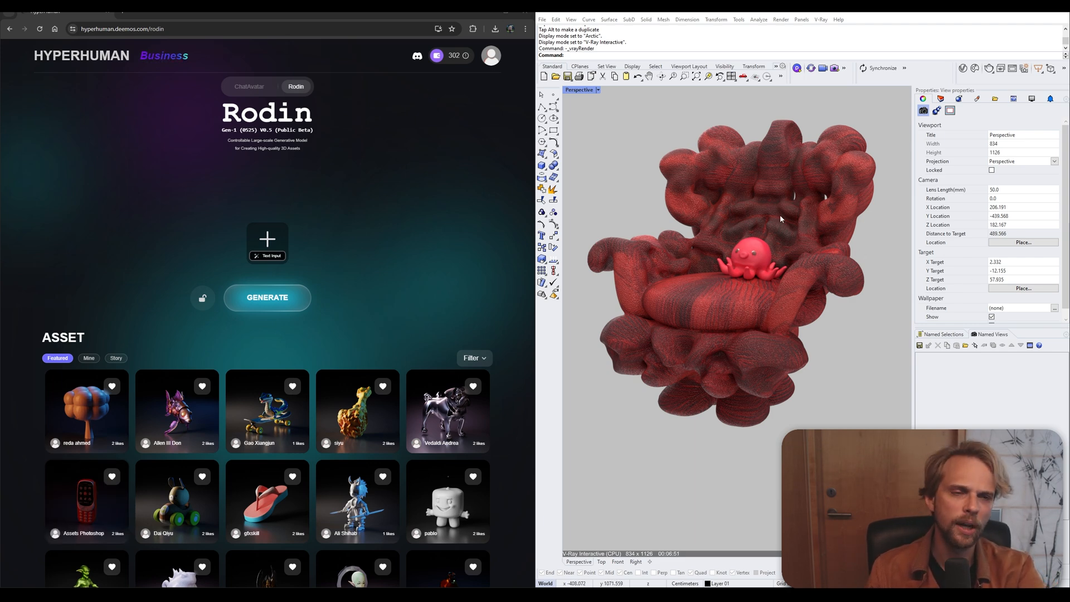
mouse_move(852, 153)
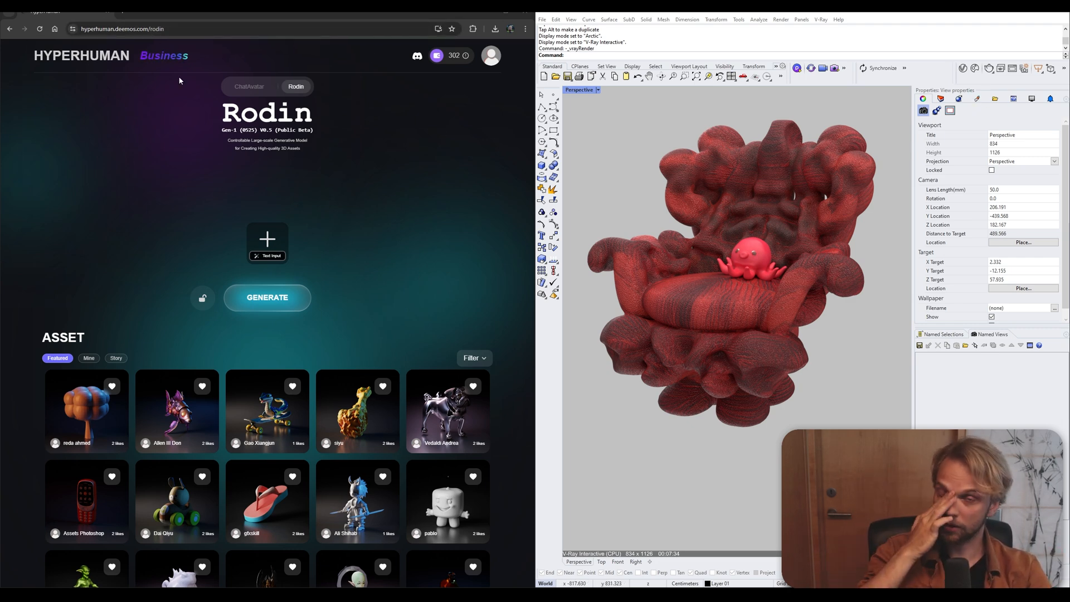
mouse_move(476, 59)
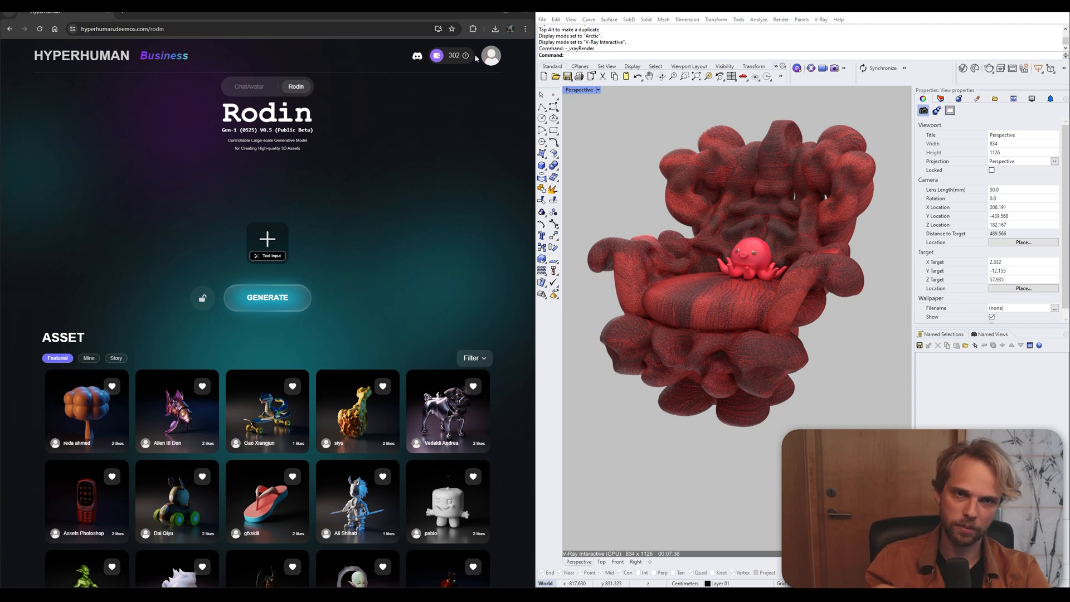
- Show Rodin's credit purchase options from the credits counter
left_click(453, 56)
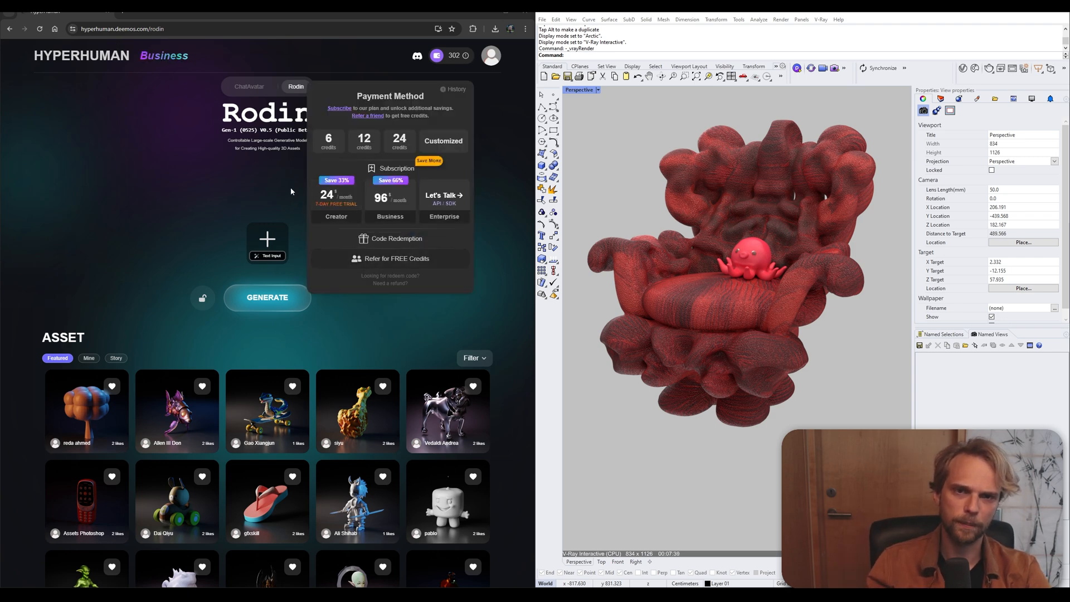